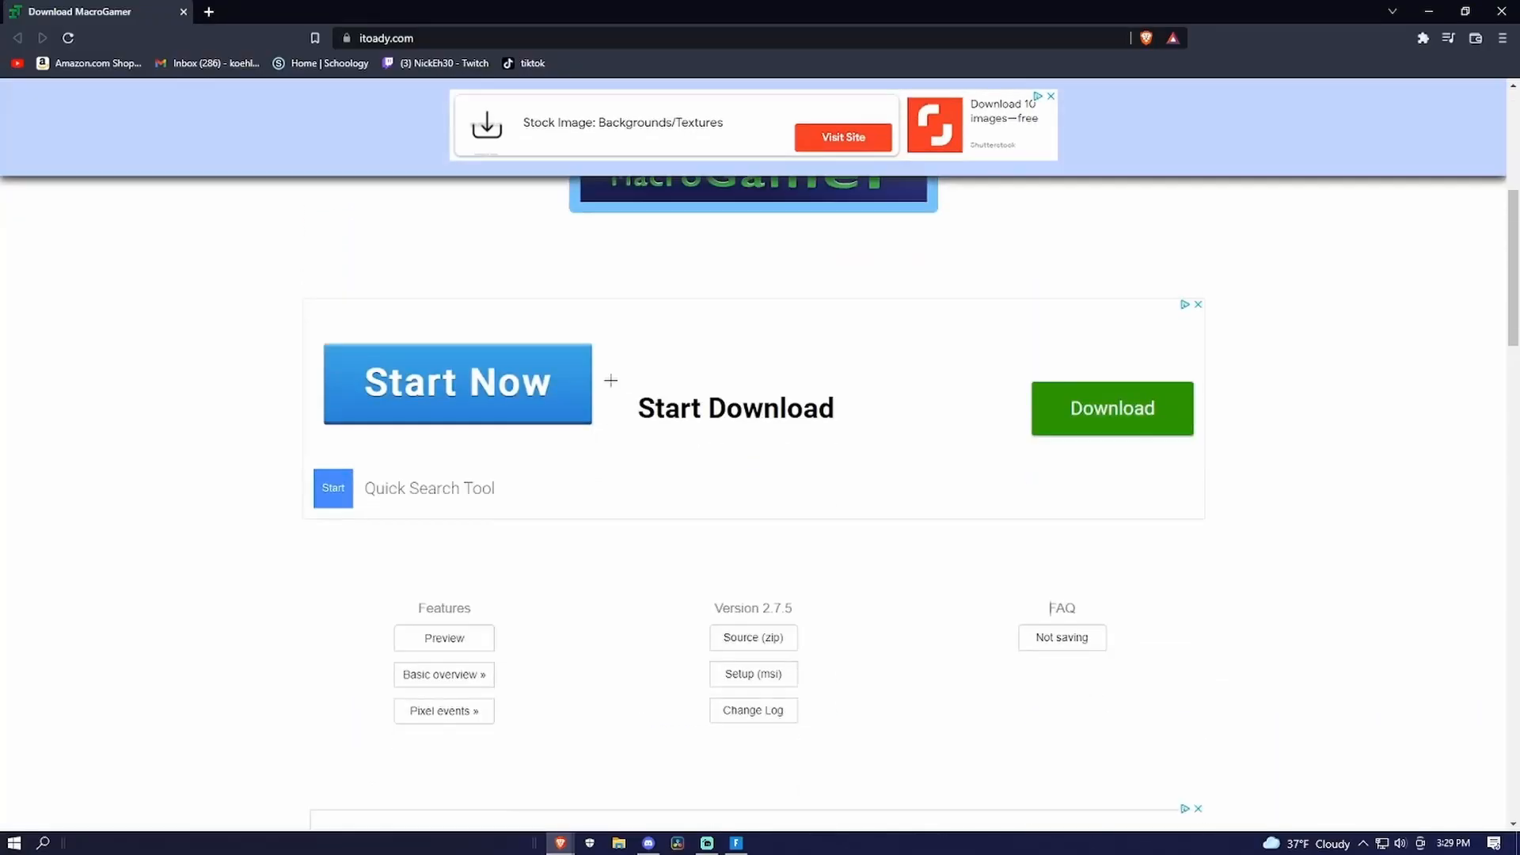
Download the MacroGamer 2.7.5 msi setup to Downloads and run its installer
{"action": "scroll", "scroll_direction": "down", "scroll_amount": 3}
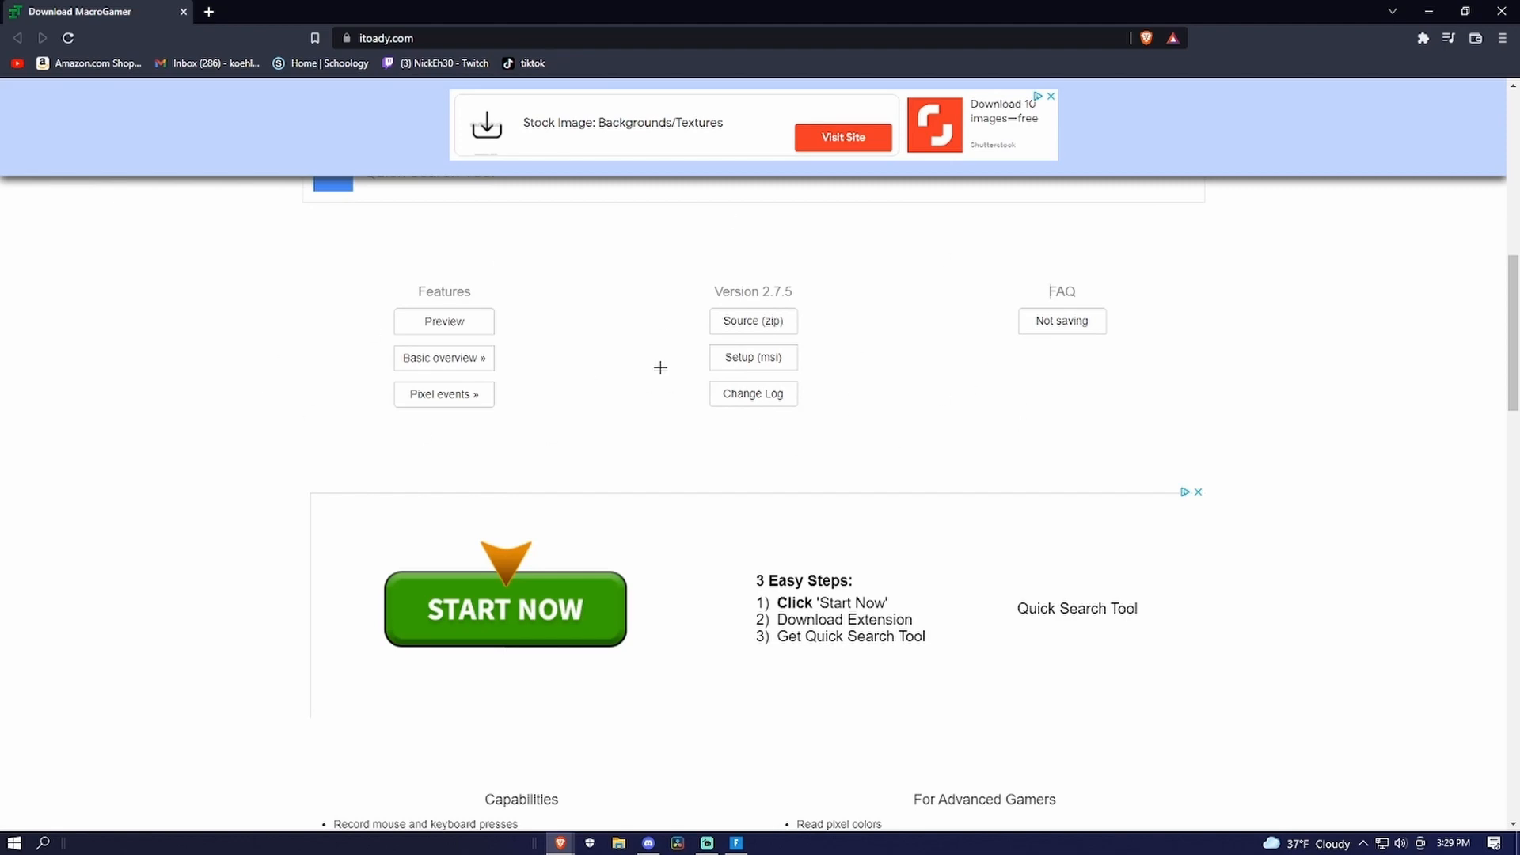
{"action": "mouse_move", "coordinate": [444, 399]}
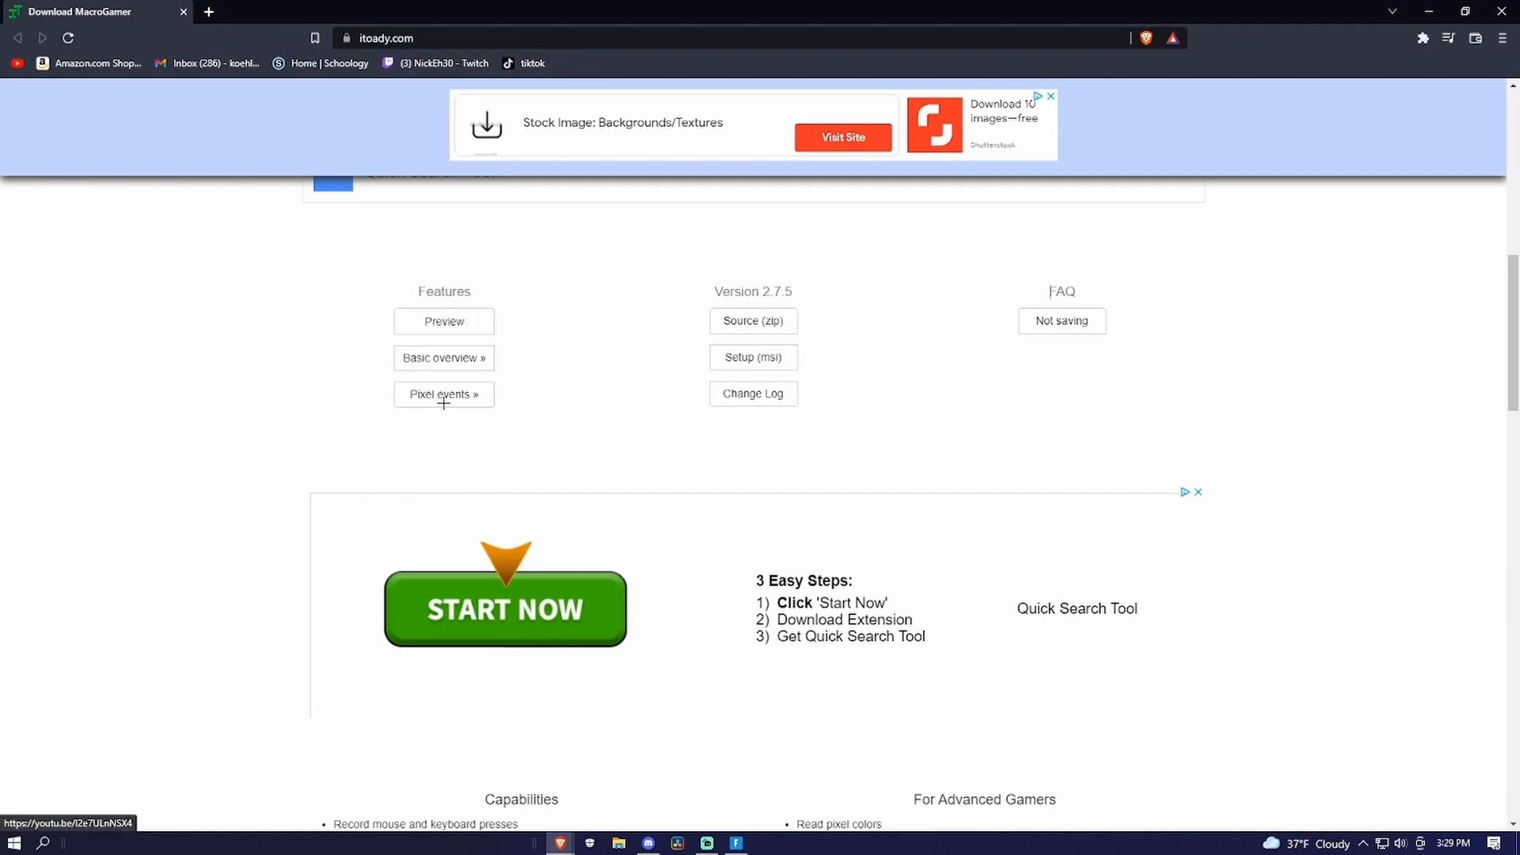
{"action": "mouse_move", "coordinate": [754, 357]}
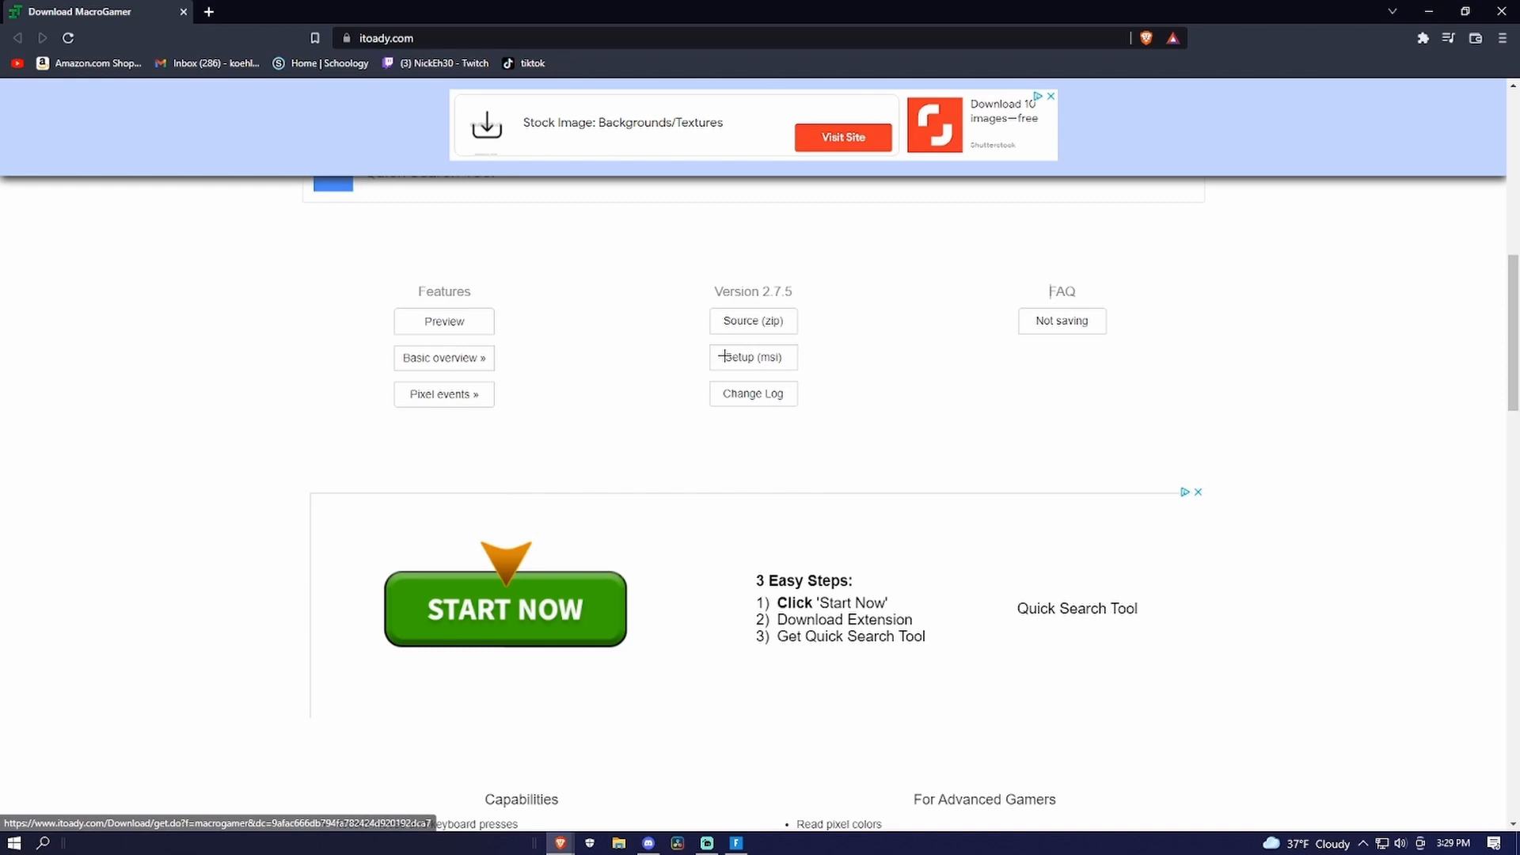
{"action": "left_click", "coordinate": [752, 356]}
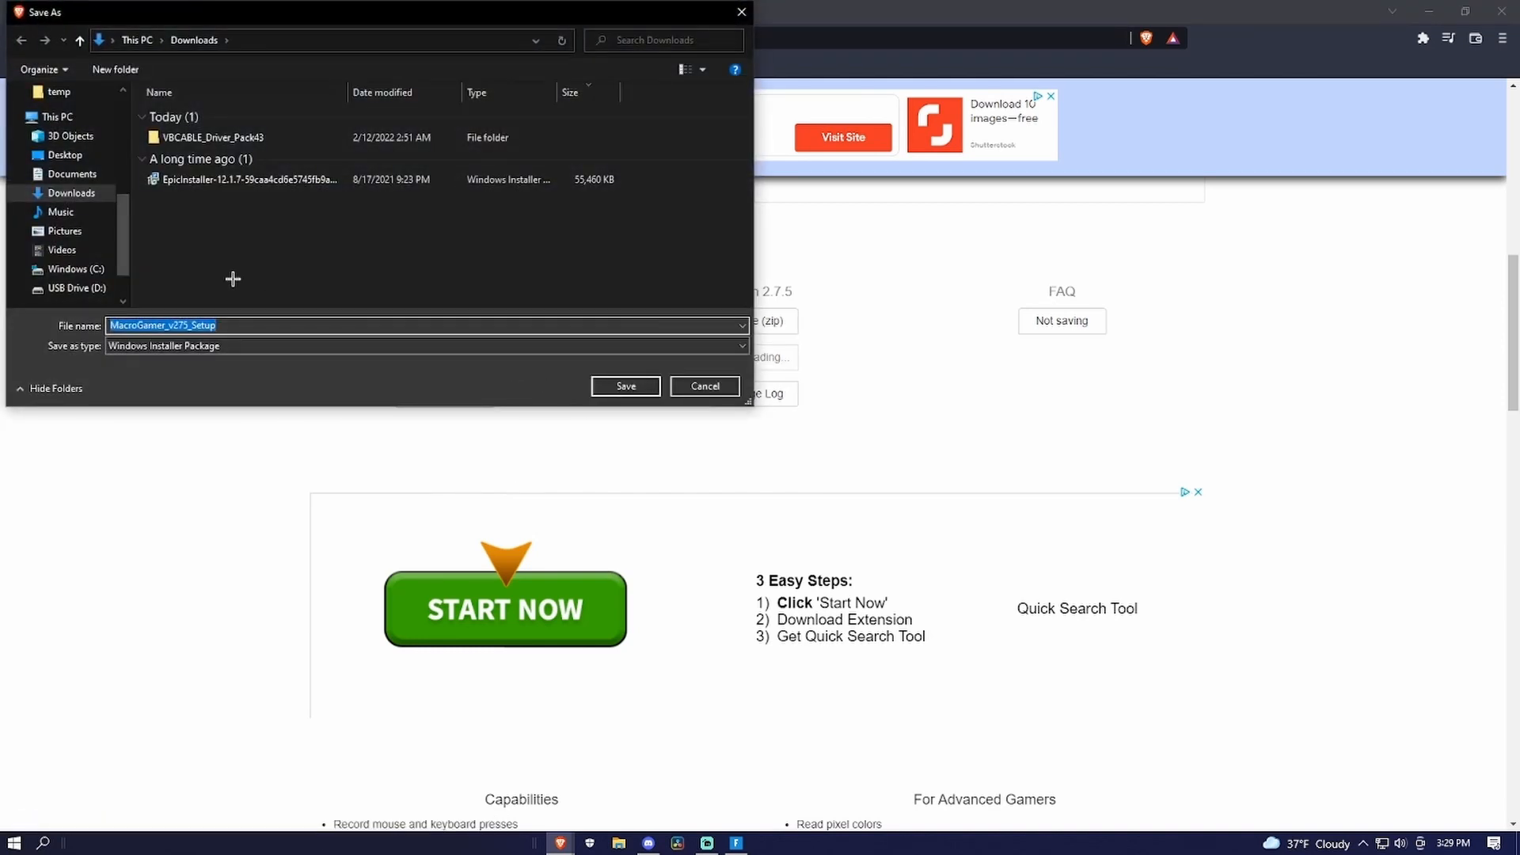
{"action": "left_click", "coordinate": [624, 387]}
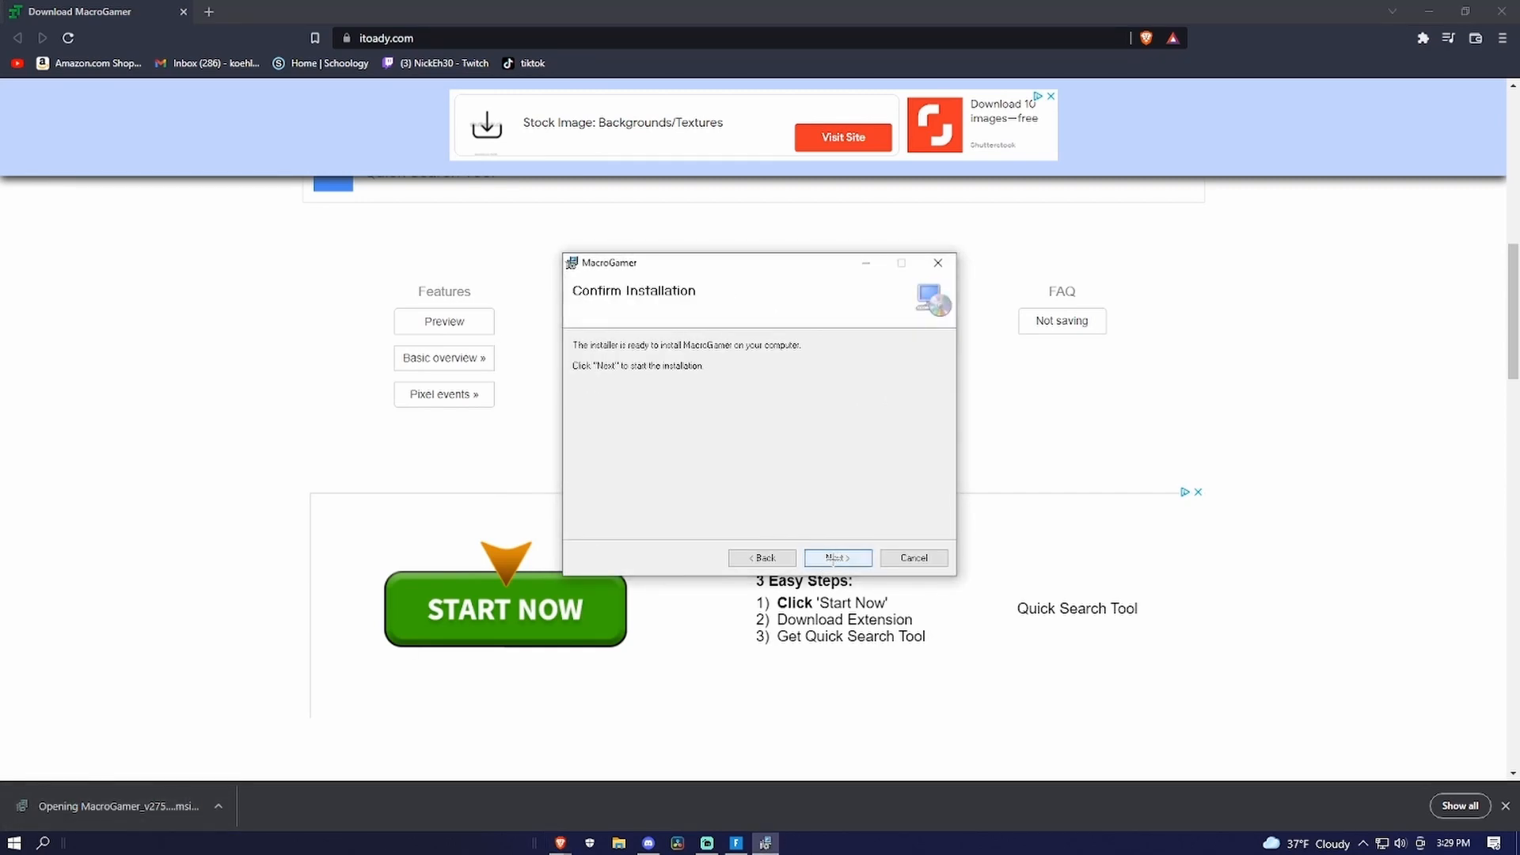
{"action": "left_click", "coordinate": [836, 557]}
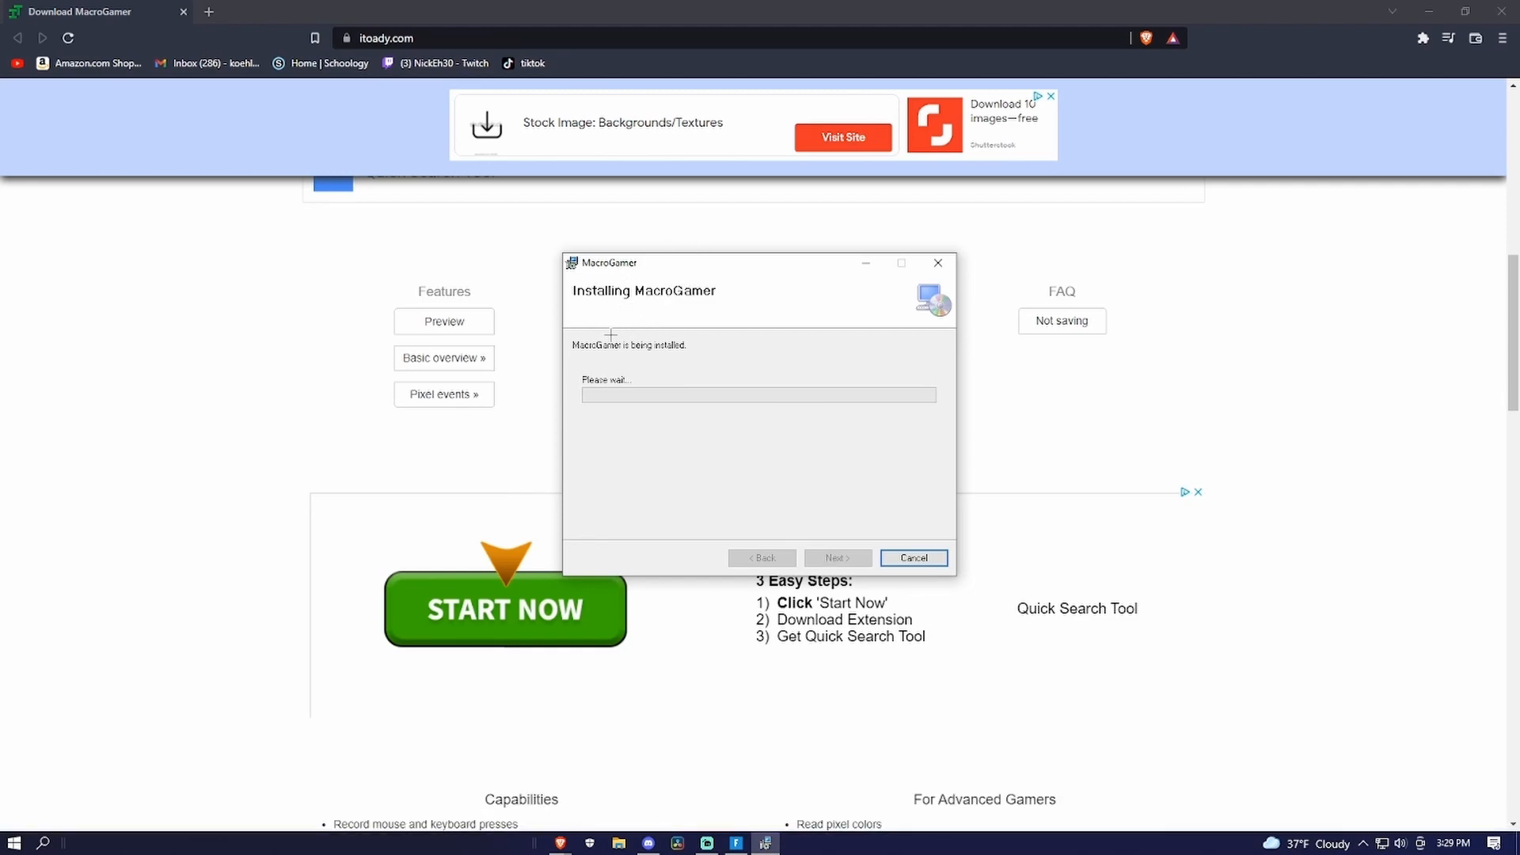
{"action": "mouse_move", "coordinate": [407, 339]}
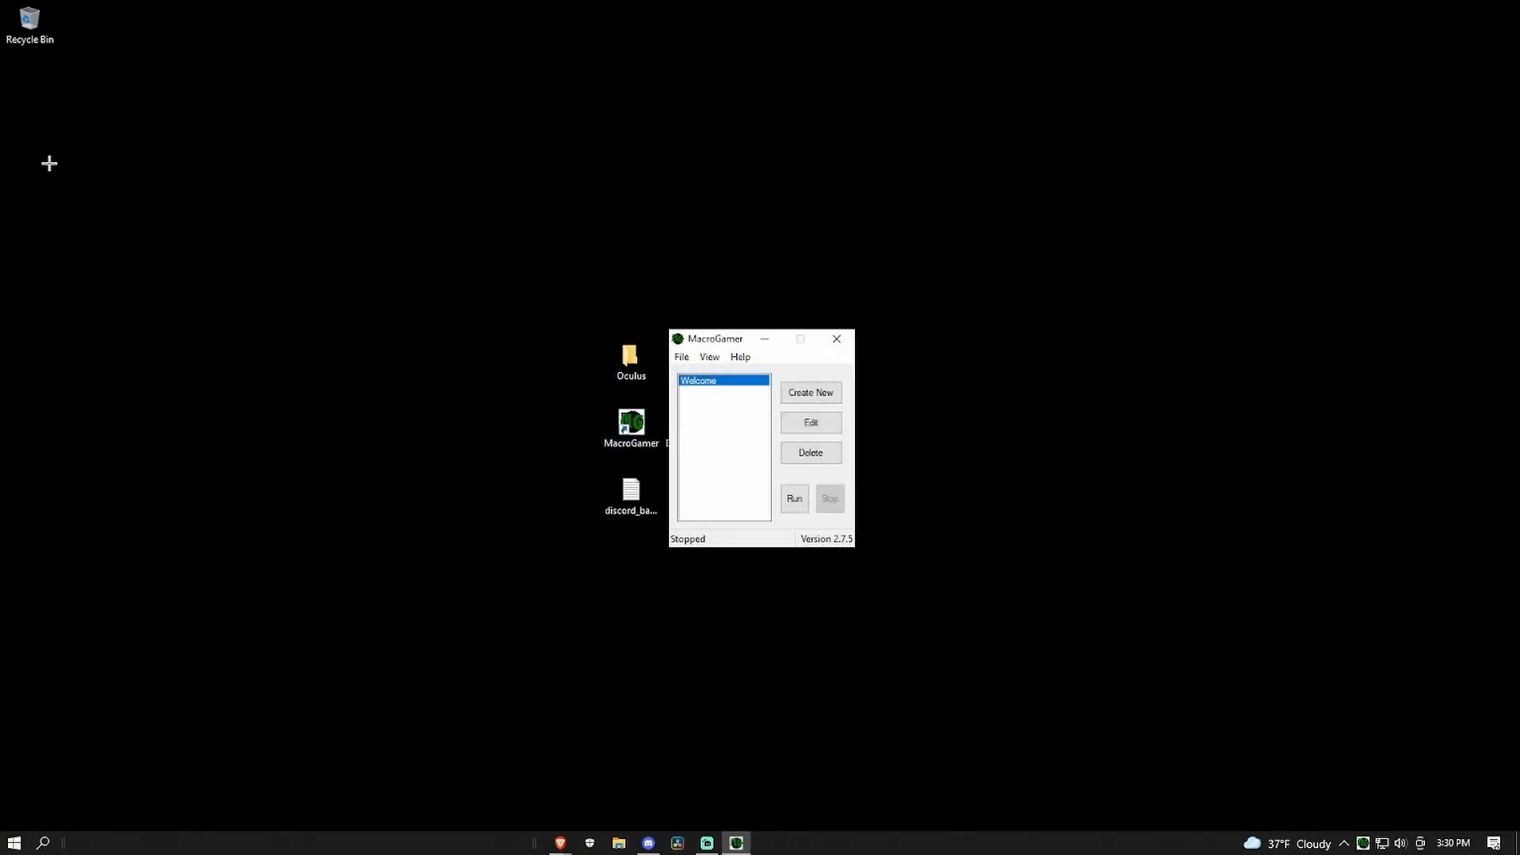
{"action": "mouse_move", "coordinate": [774, 356]}
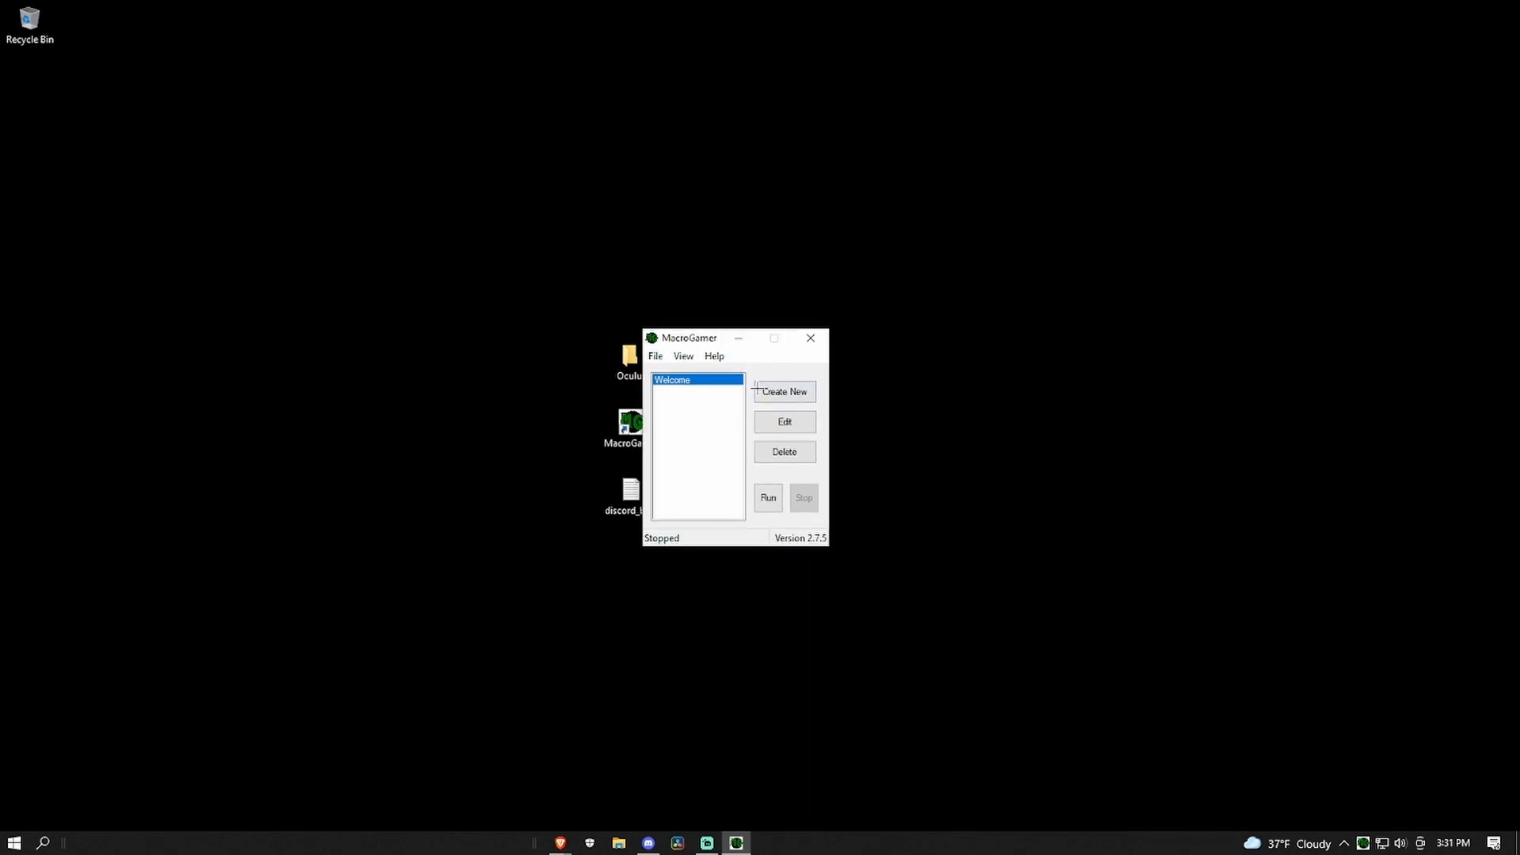
Create a new macro named 'Macro' with mouse clicks included in the recording
{"action": "left_click", "coordinate": [783, 391]}
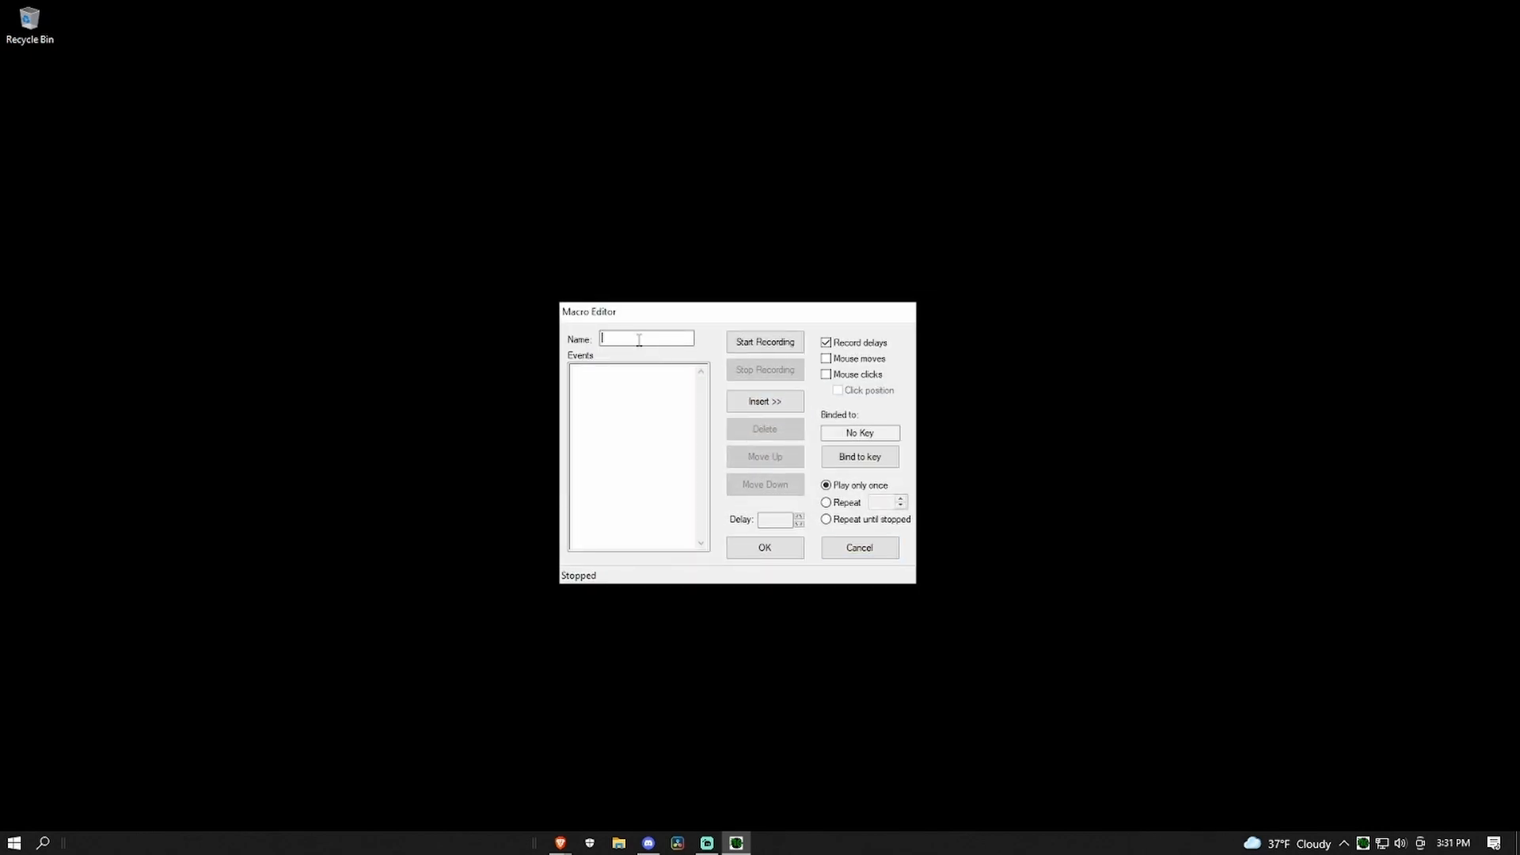
{"action": "type", "text": "Ma"}
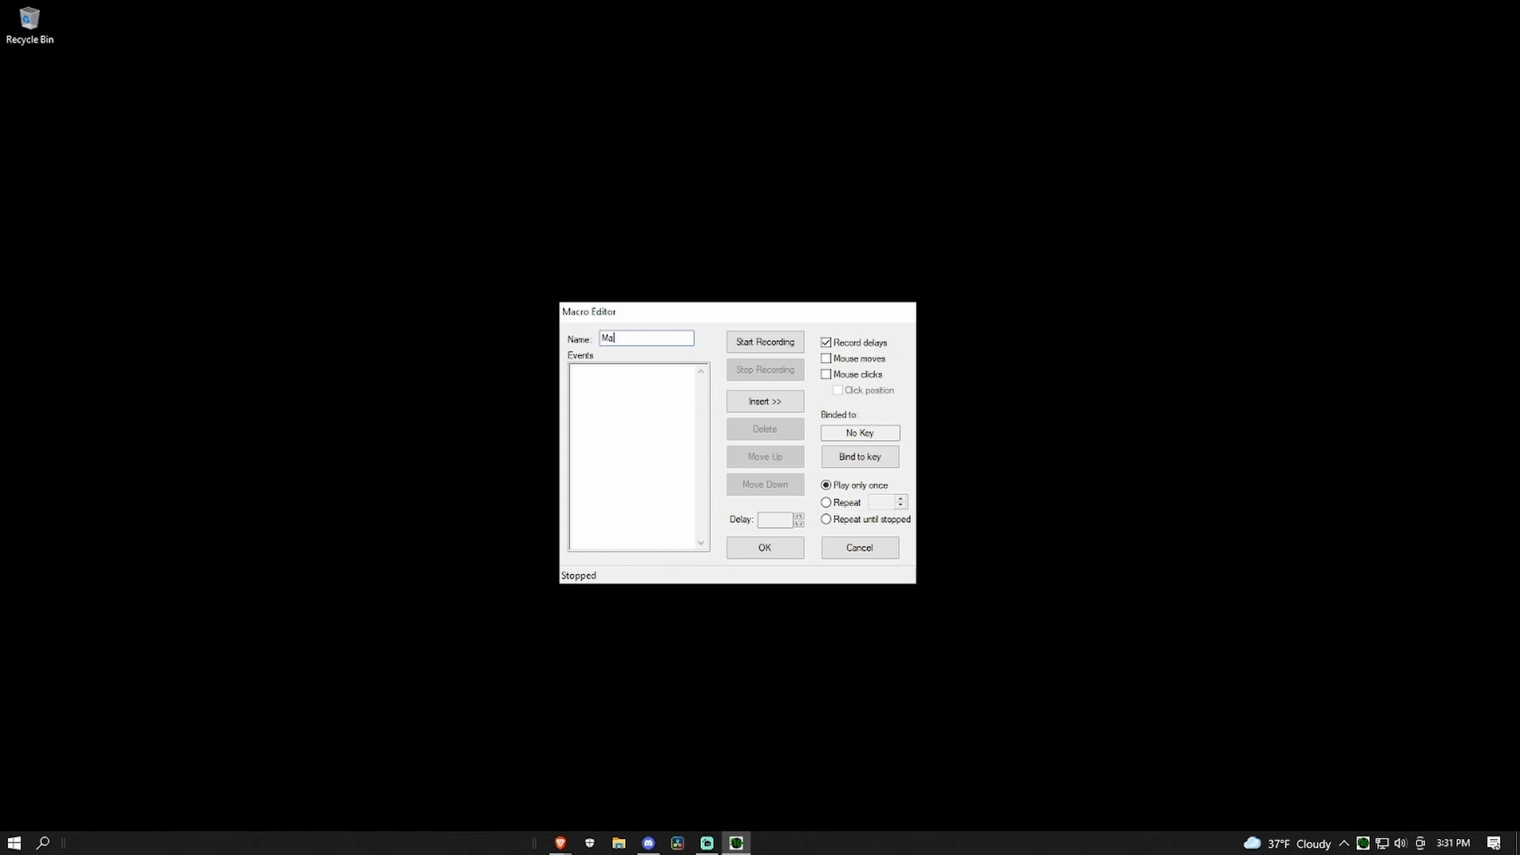
{"action": "type", "text": "cro"}
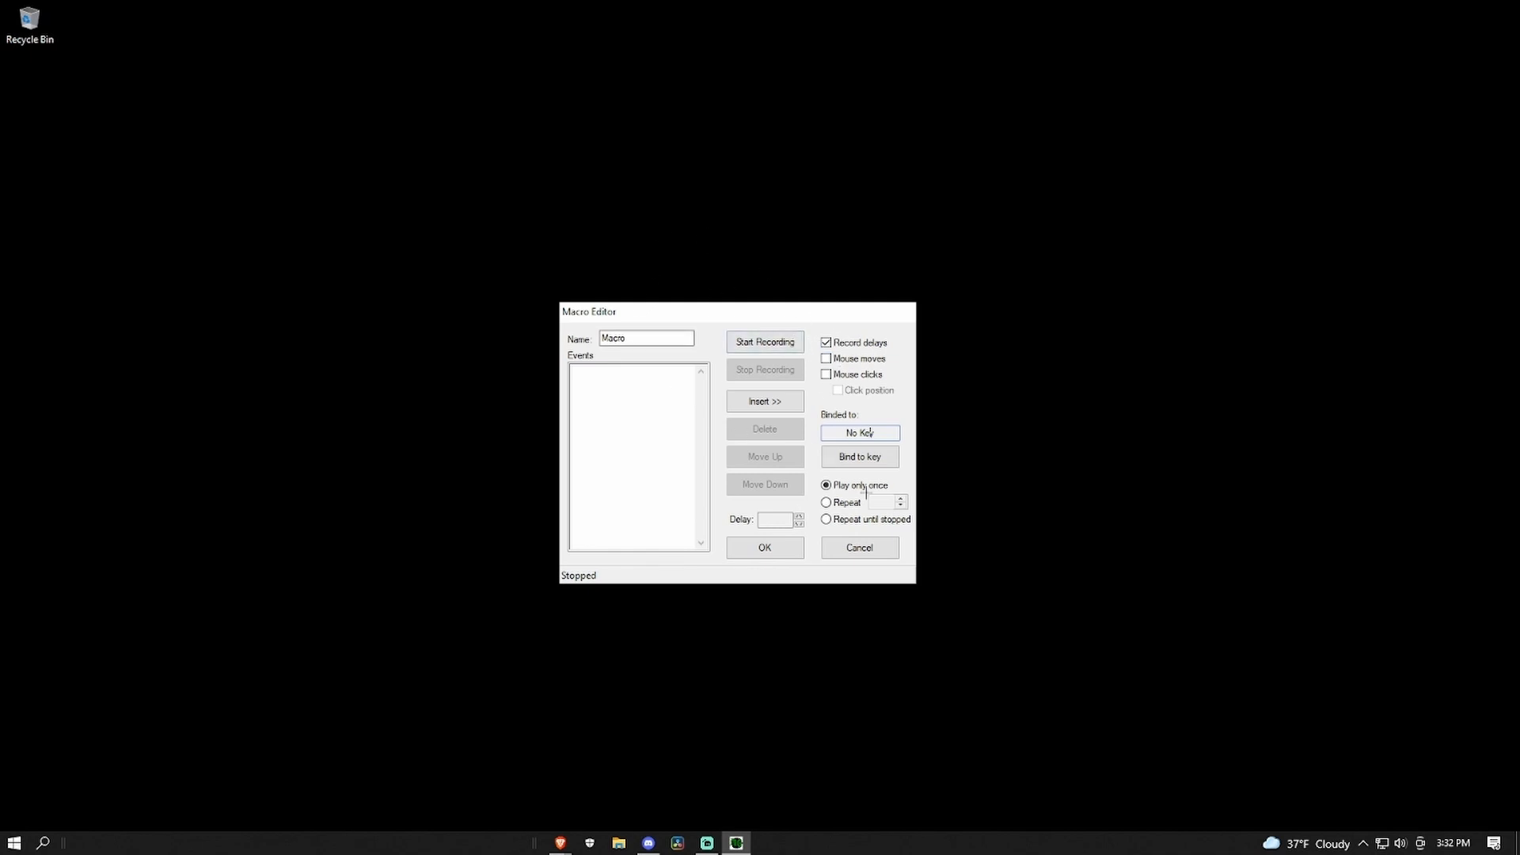
{"action": "mouse_move", "coordinate": [326, 175]}
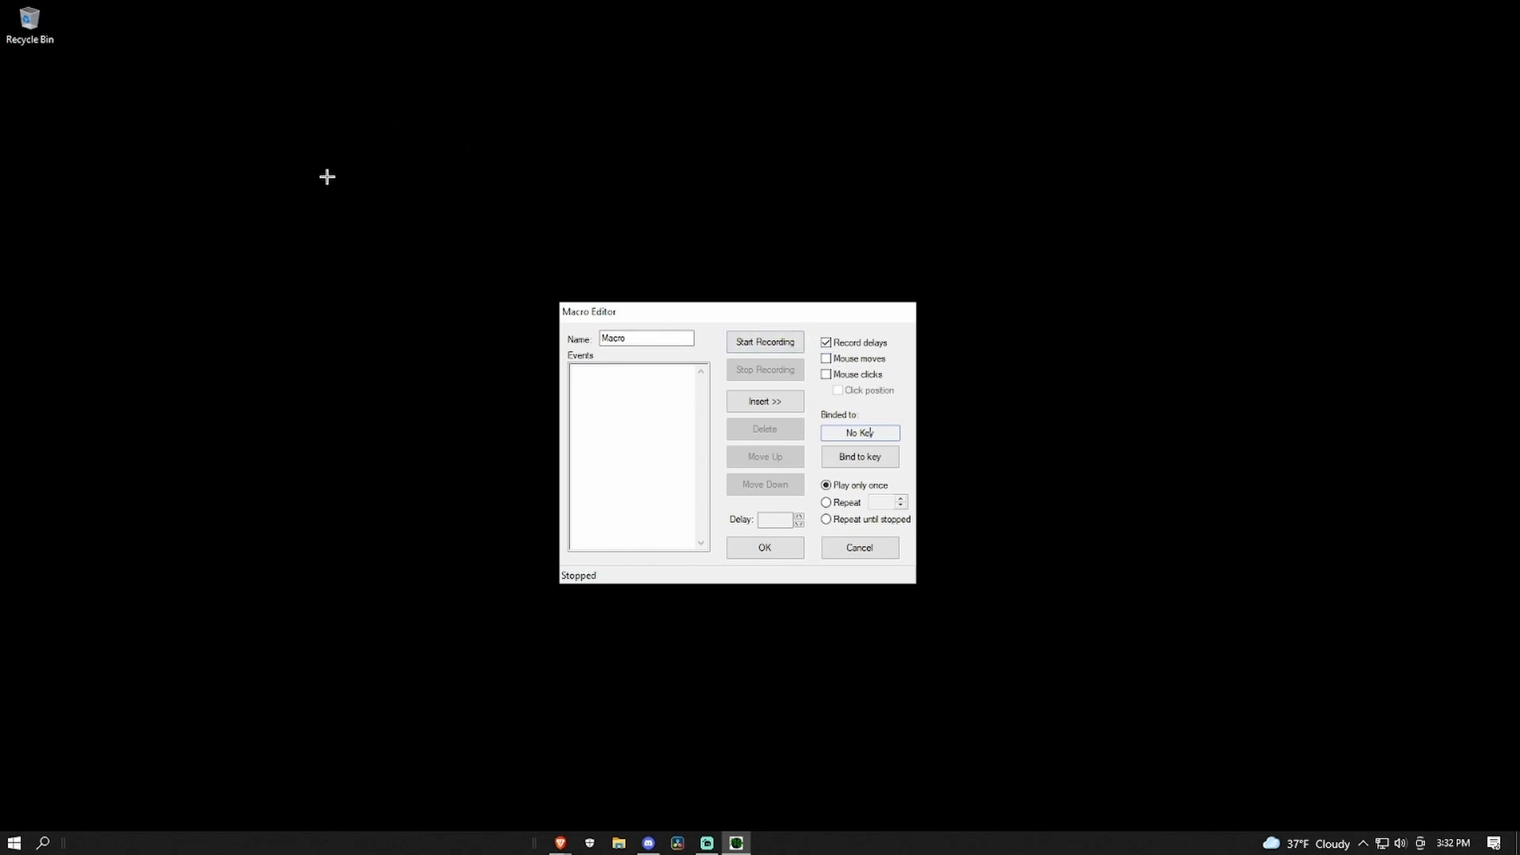
{"action": "mouse_move", "coordinate": [817, 354]}
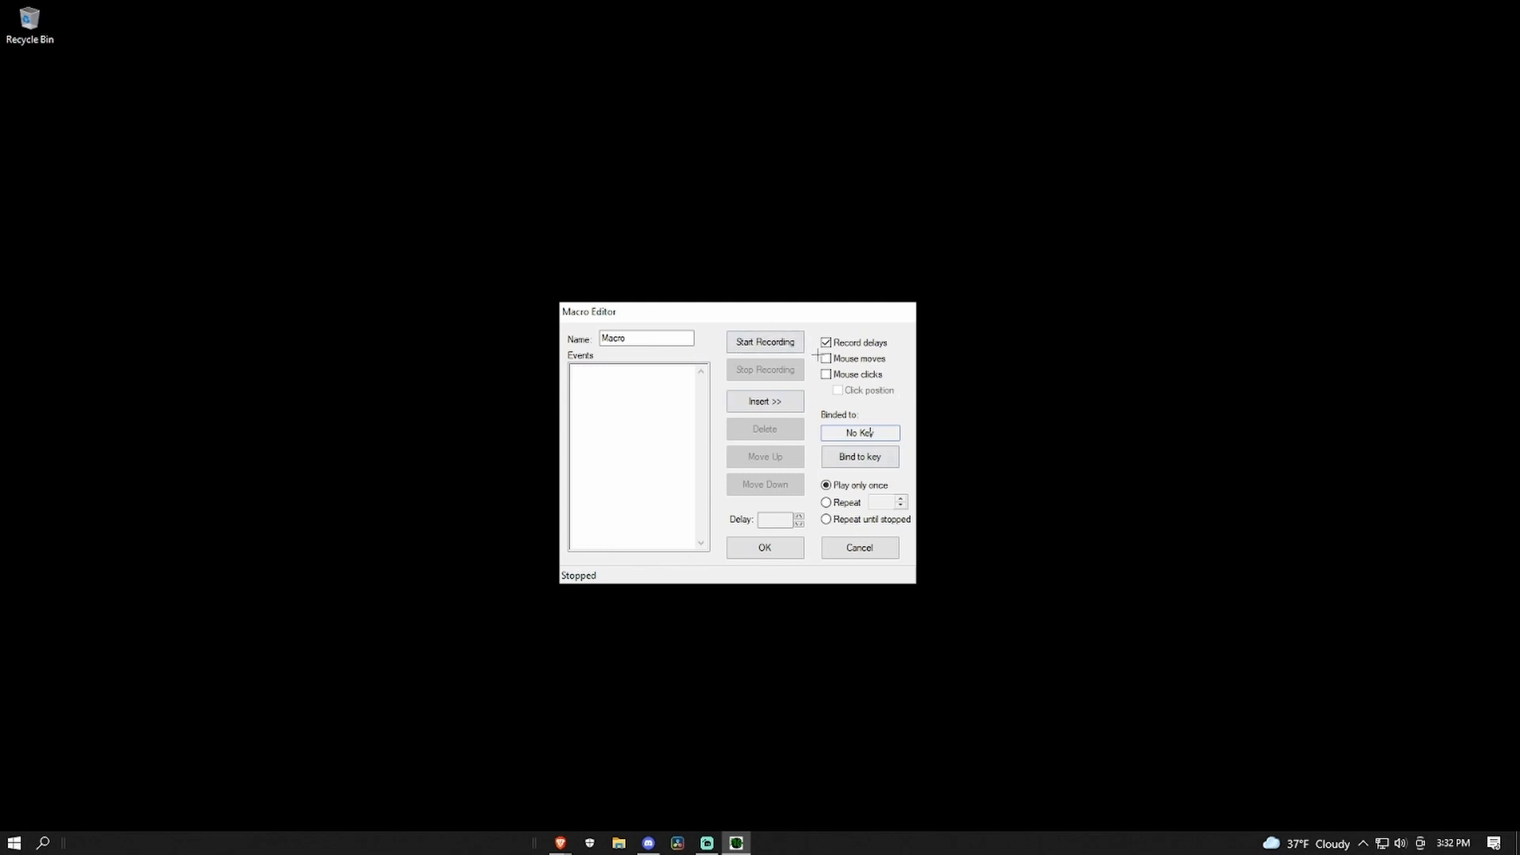
{"action": "left_click", "coordinate": [824, 373]}
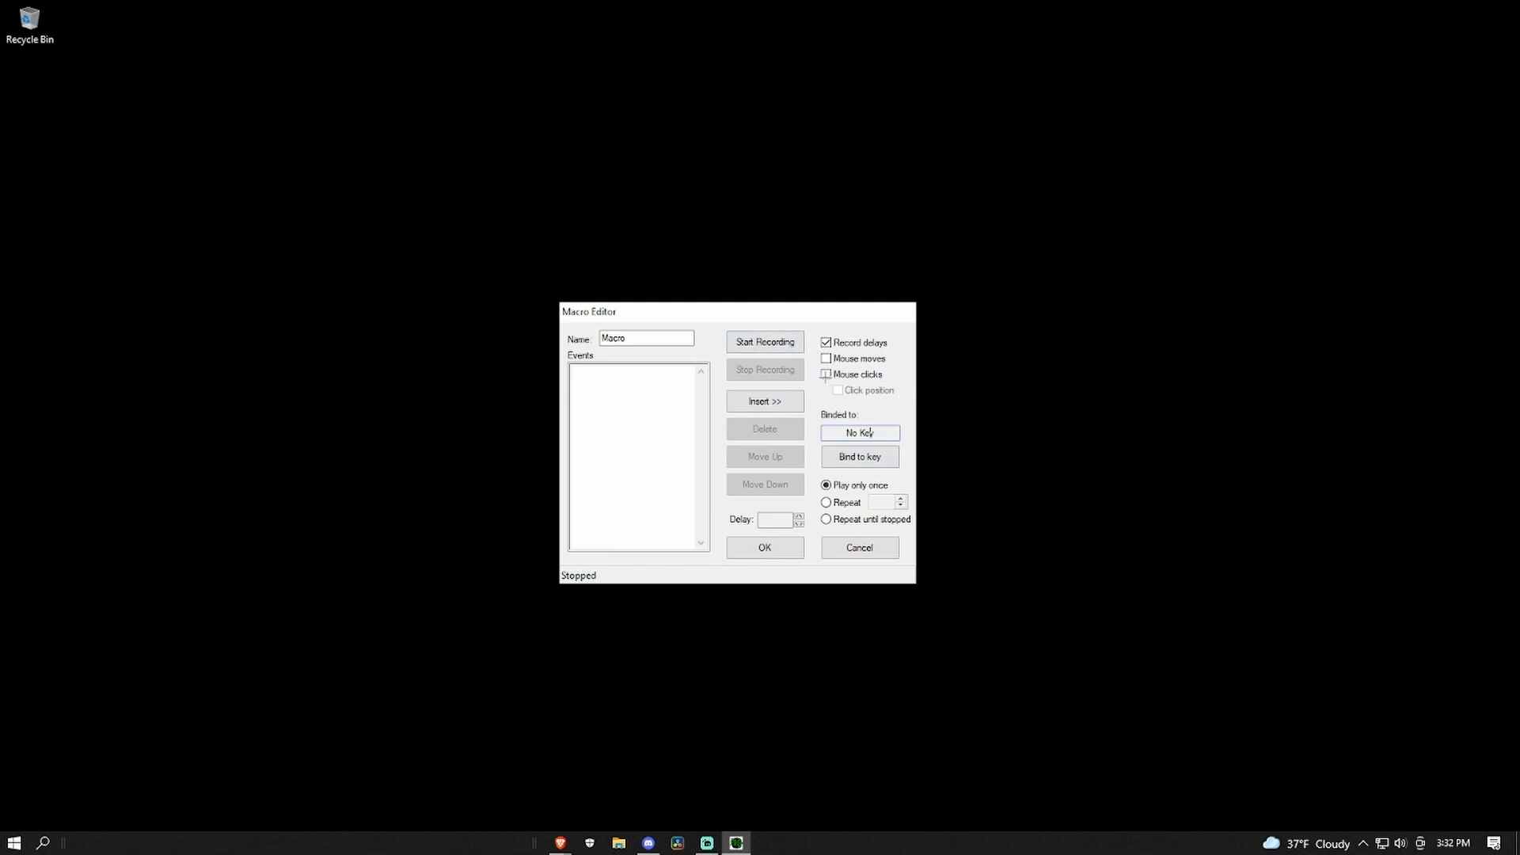
{"action": "left_click", "coordinate": [826, 373]}
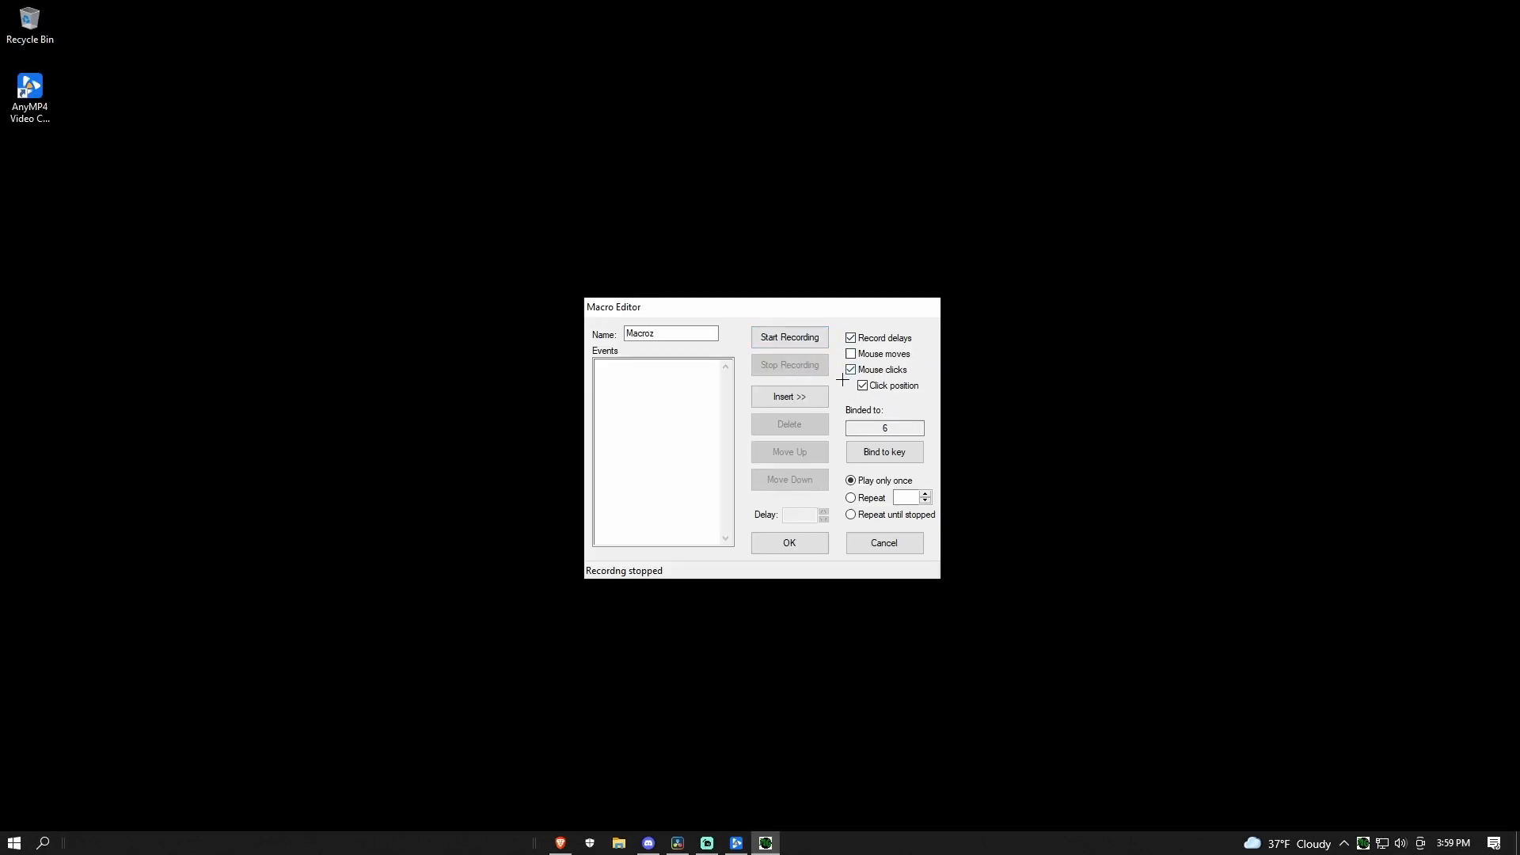
{"action": "mouse_move", "coordinate": [788, 337]}
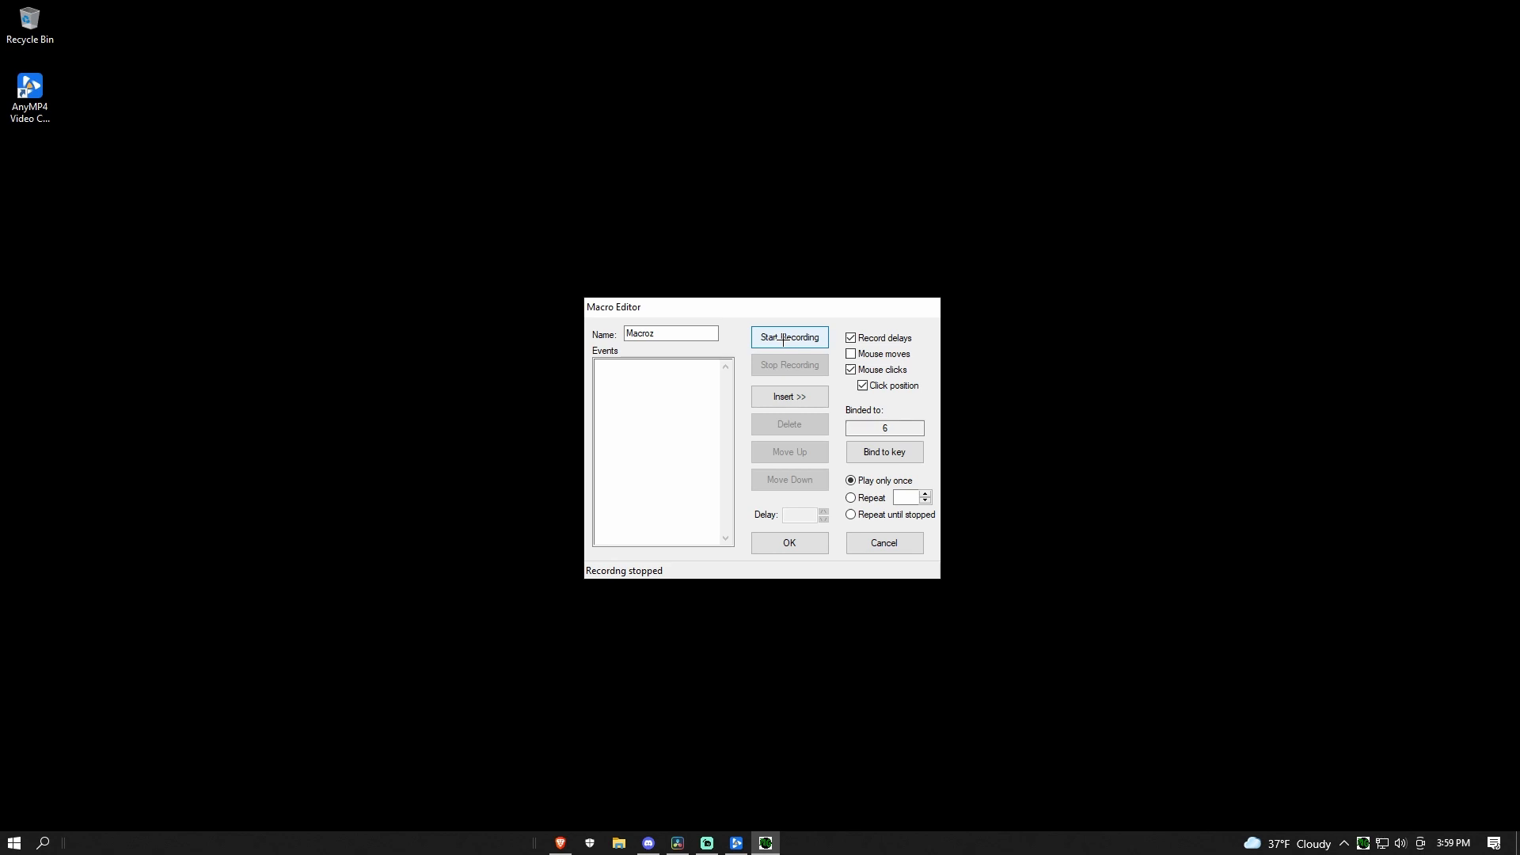
Record a b key press and a left mouse click with delays into the macro
{"action": "left_click", "coordinate": [789, 336]}
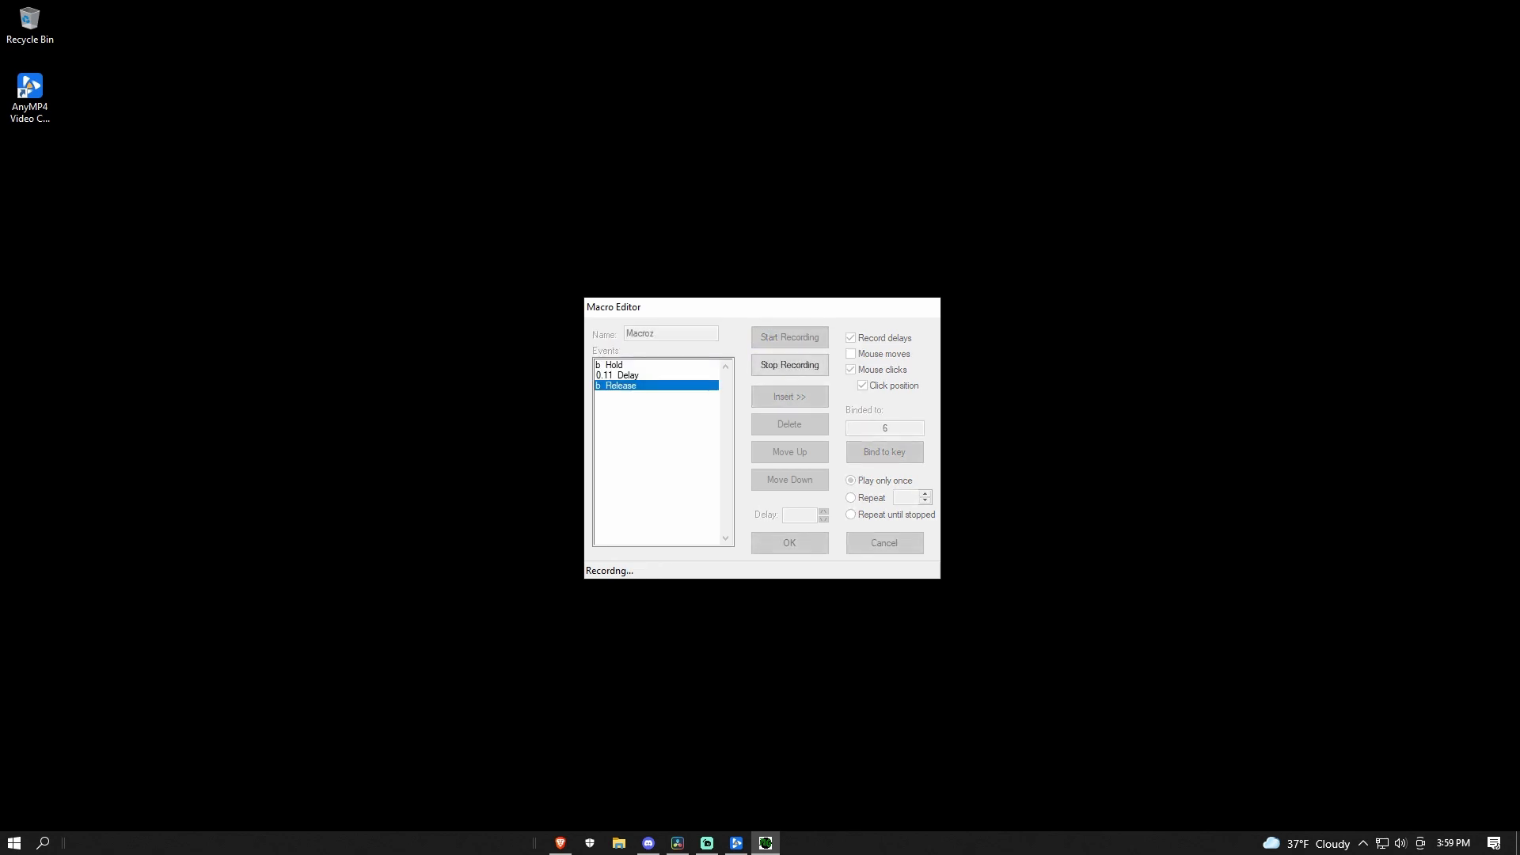
{"action": "left_click", "coordinate": [788, 364]}
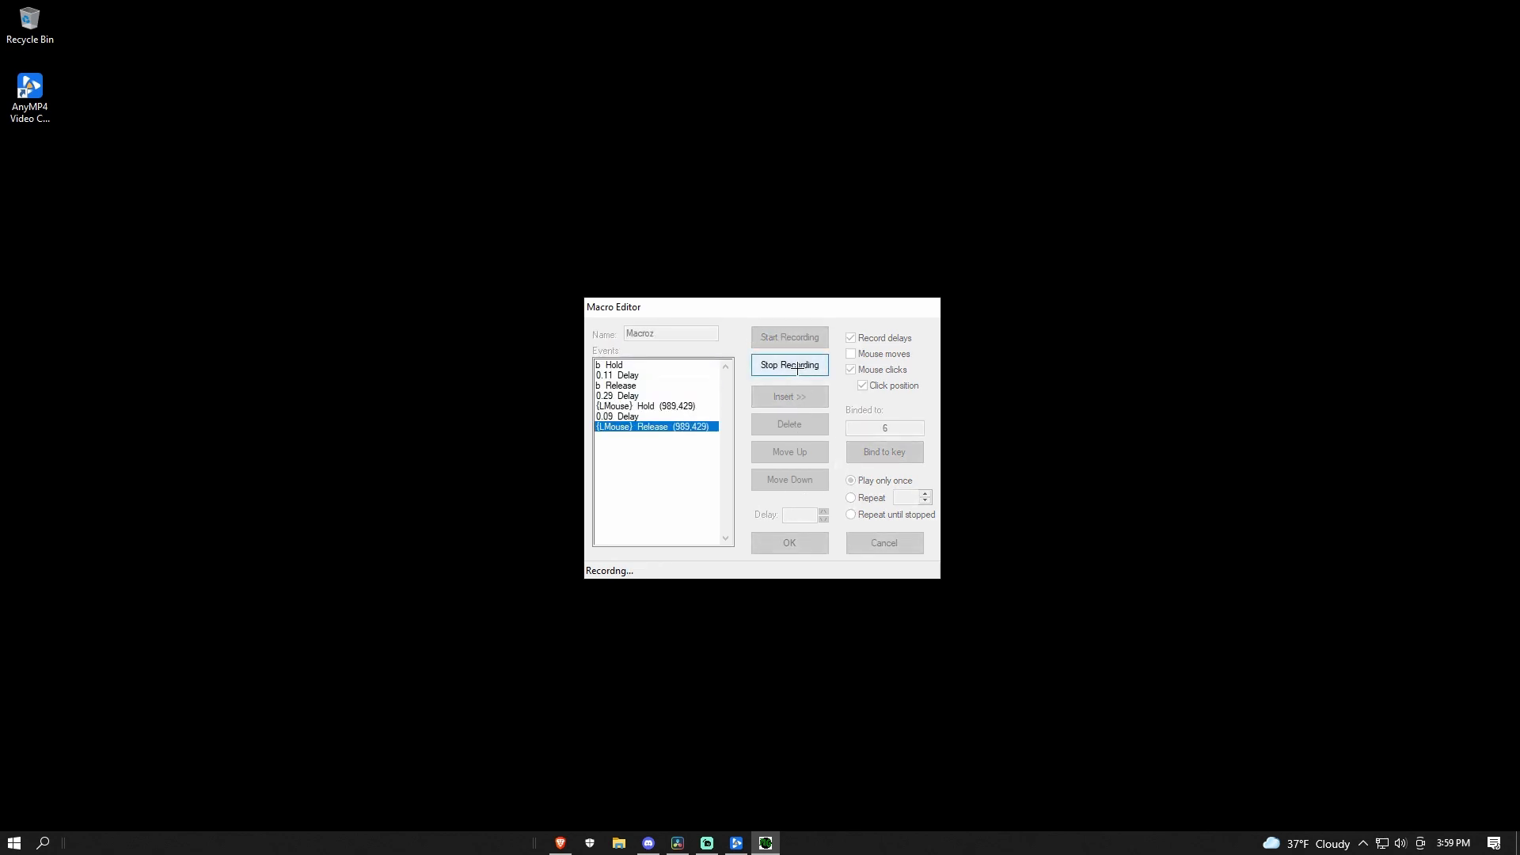
Shorten the three recorded delays (0.11, 0.29, 0.09) to 0.02 seconds each
{"action": "left_click", "coordinate": [789, 364]}
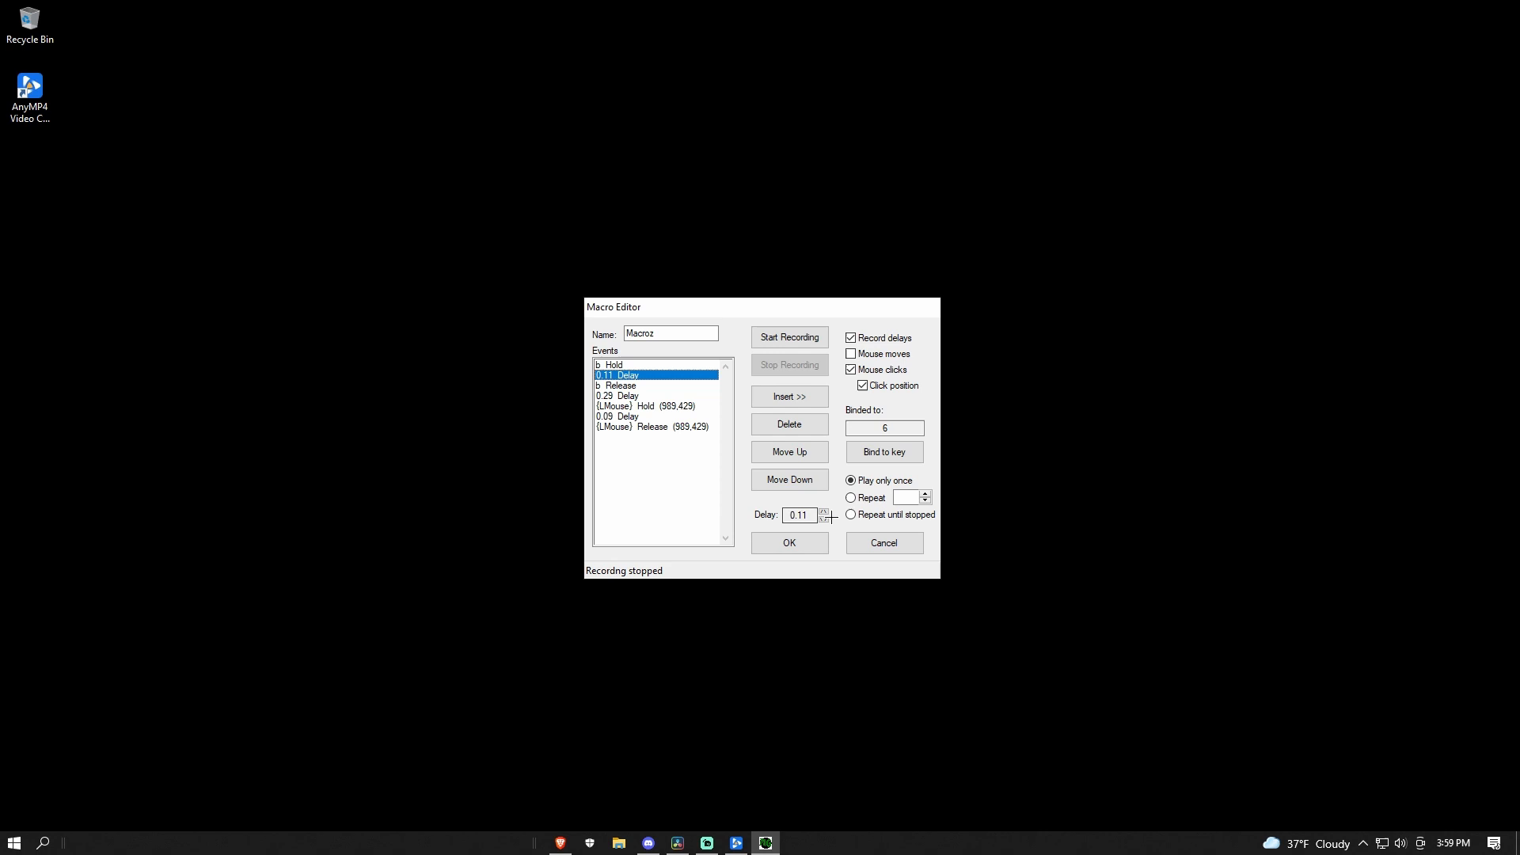
{"action": "left_click", "coordinate": [823, 517]}
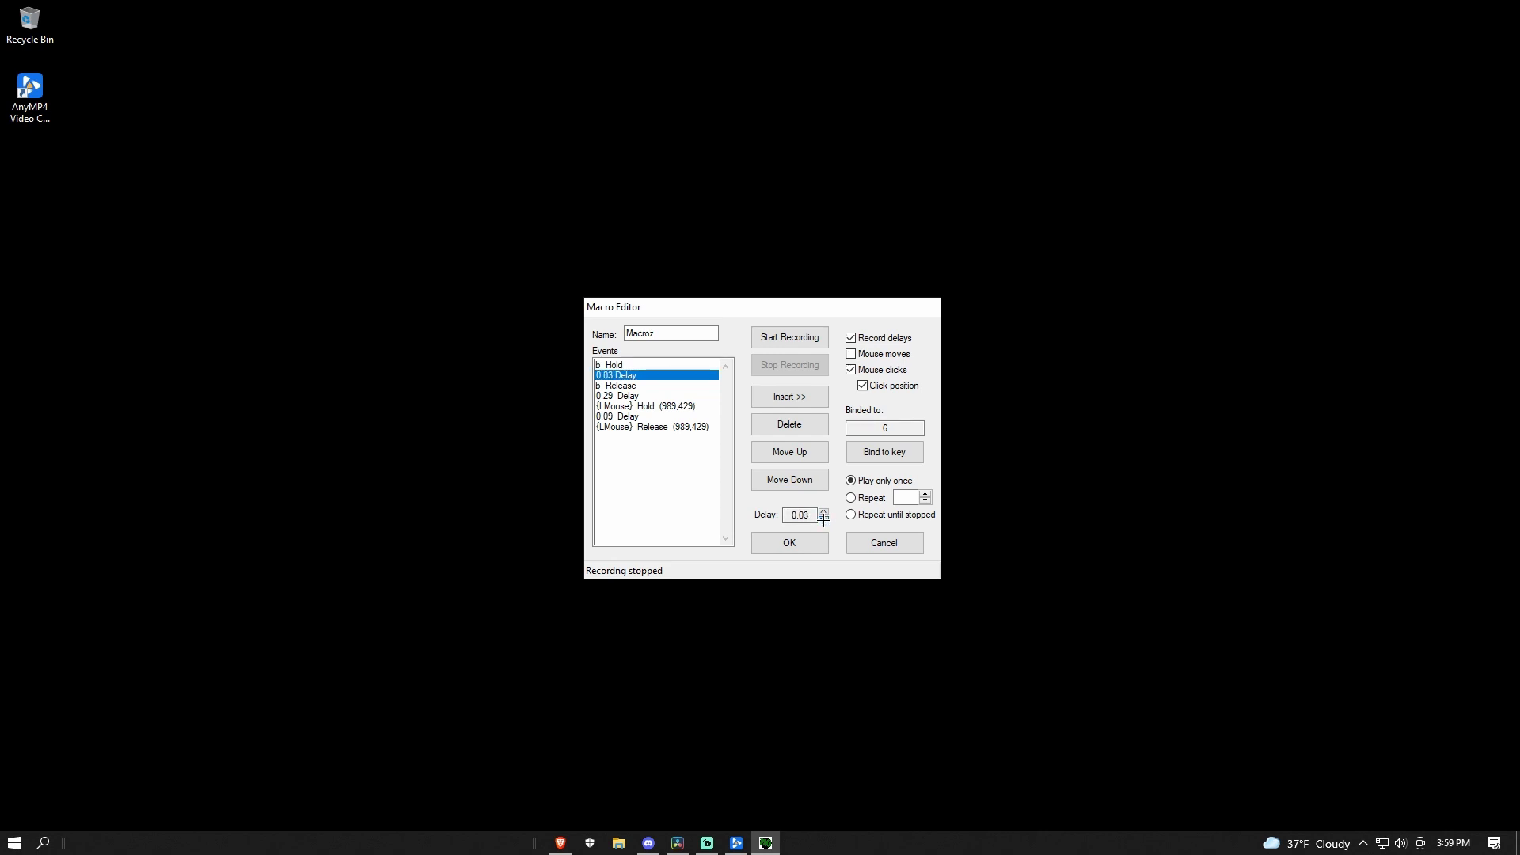
{"action": "left_click", "coordinate": [616, 396]}
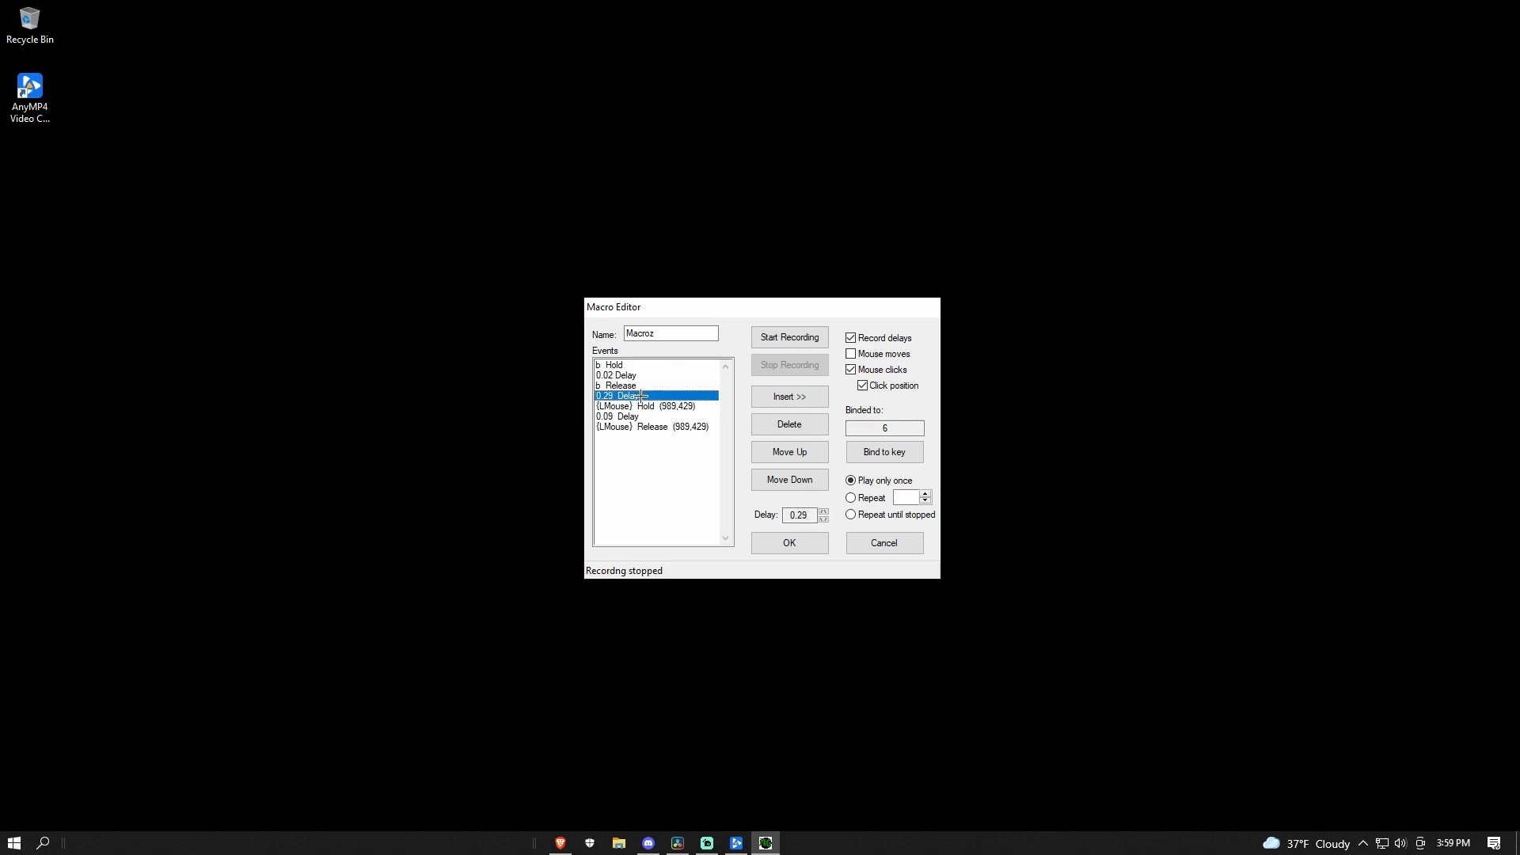
{"action": "left_click", "coordinate": [823, 520]}
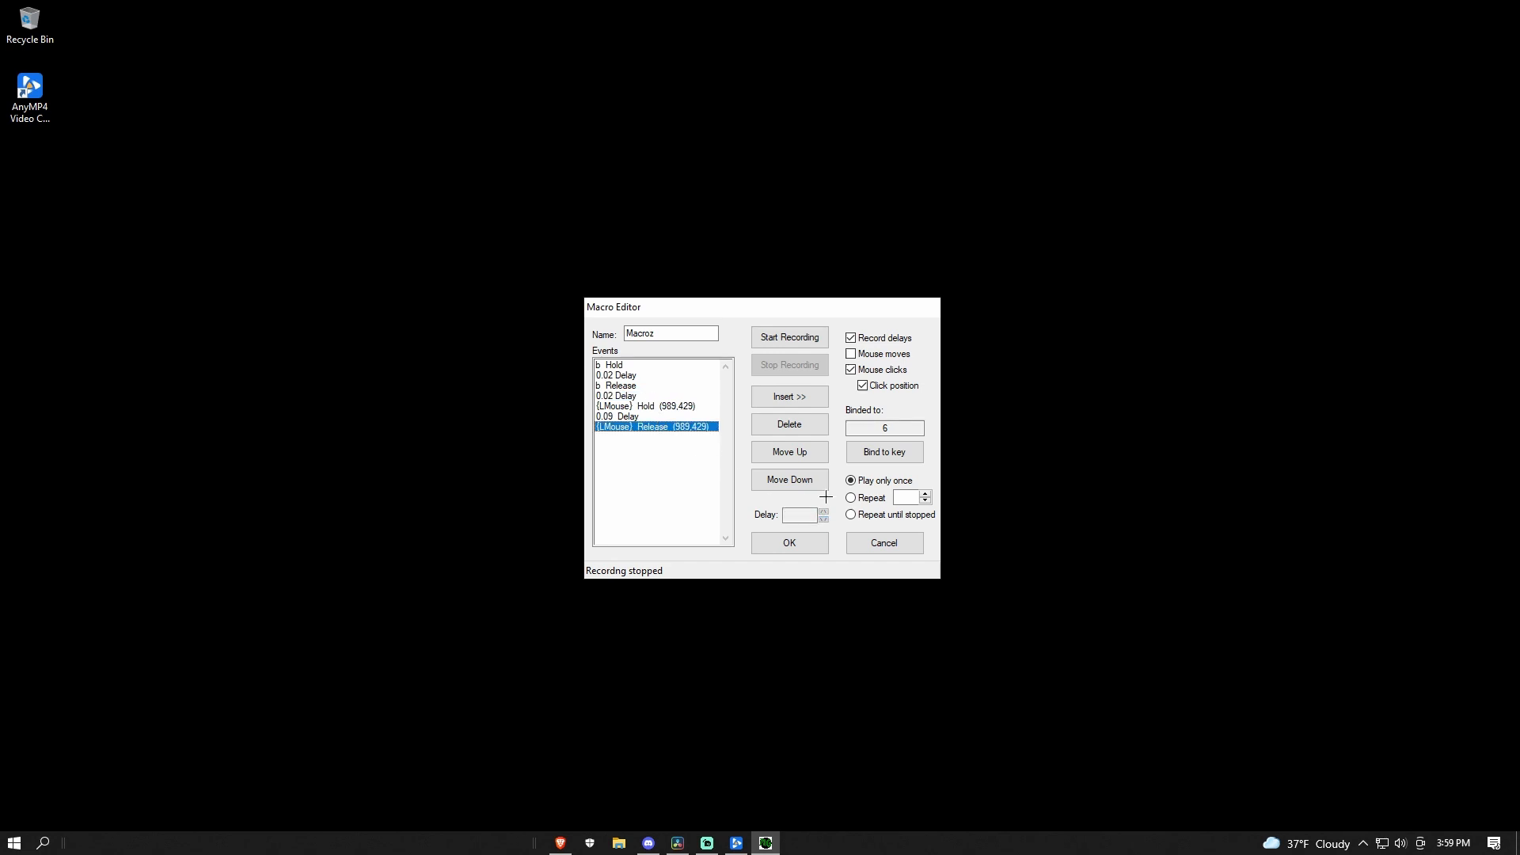
{"action": "left_click", "coordinate": [618, 417]}
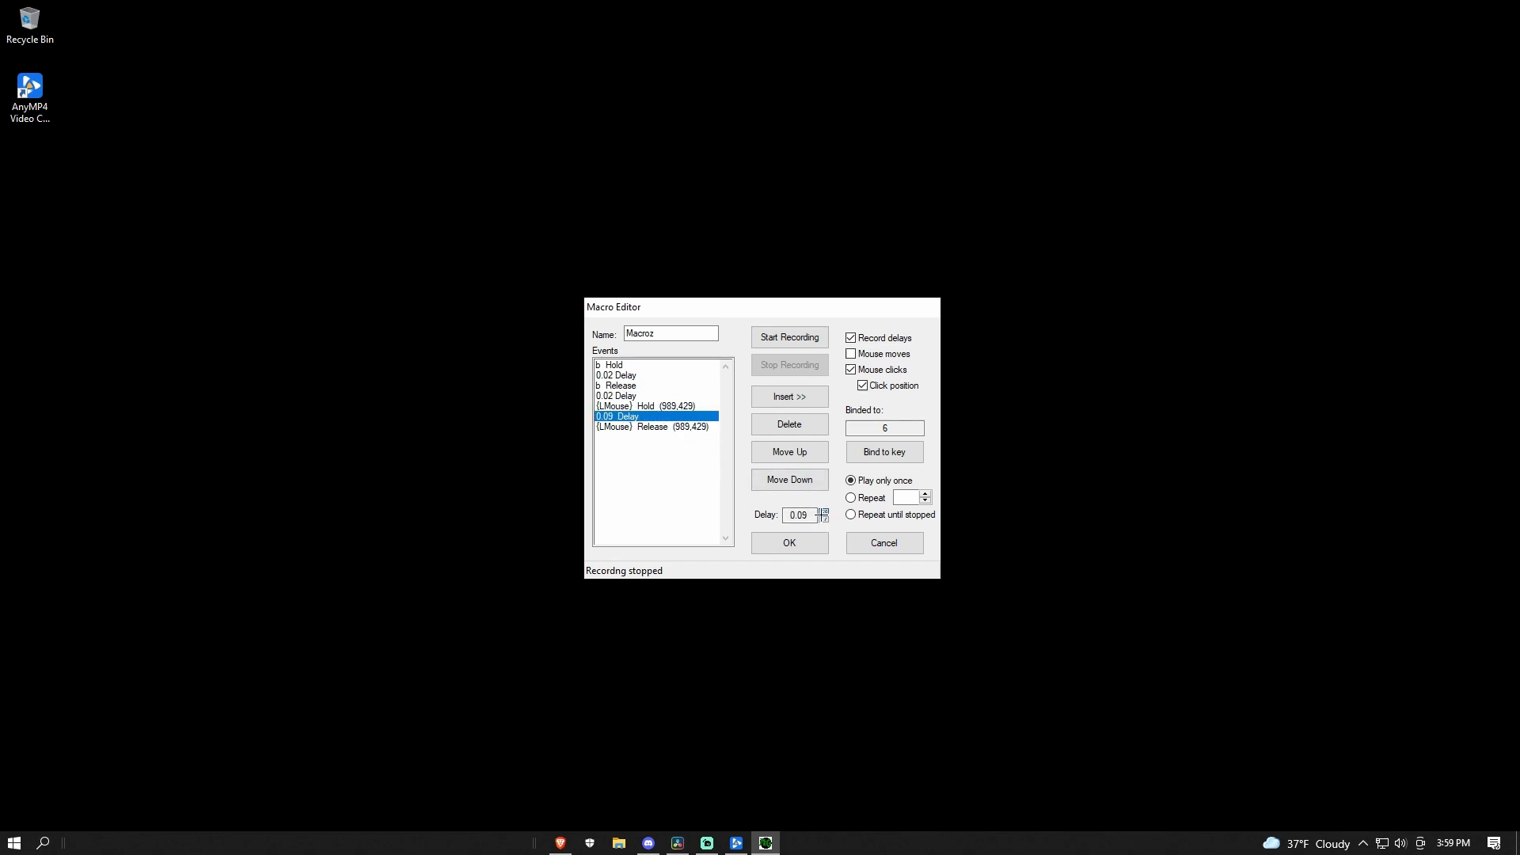
{"action": "left_click", "coordinate": [882, 451]}
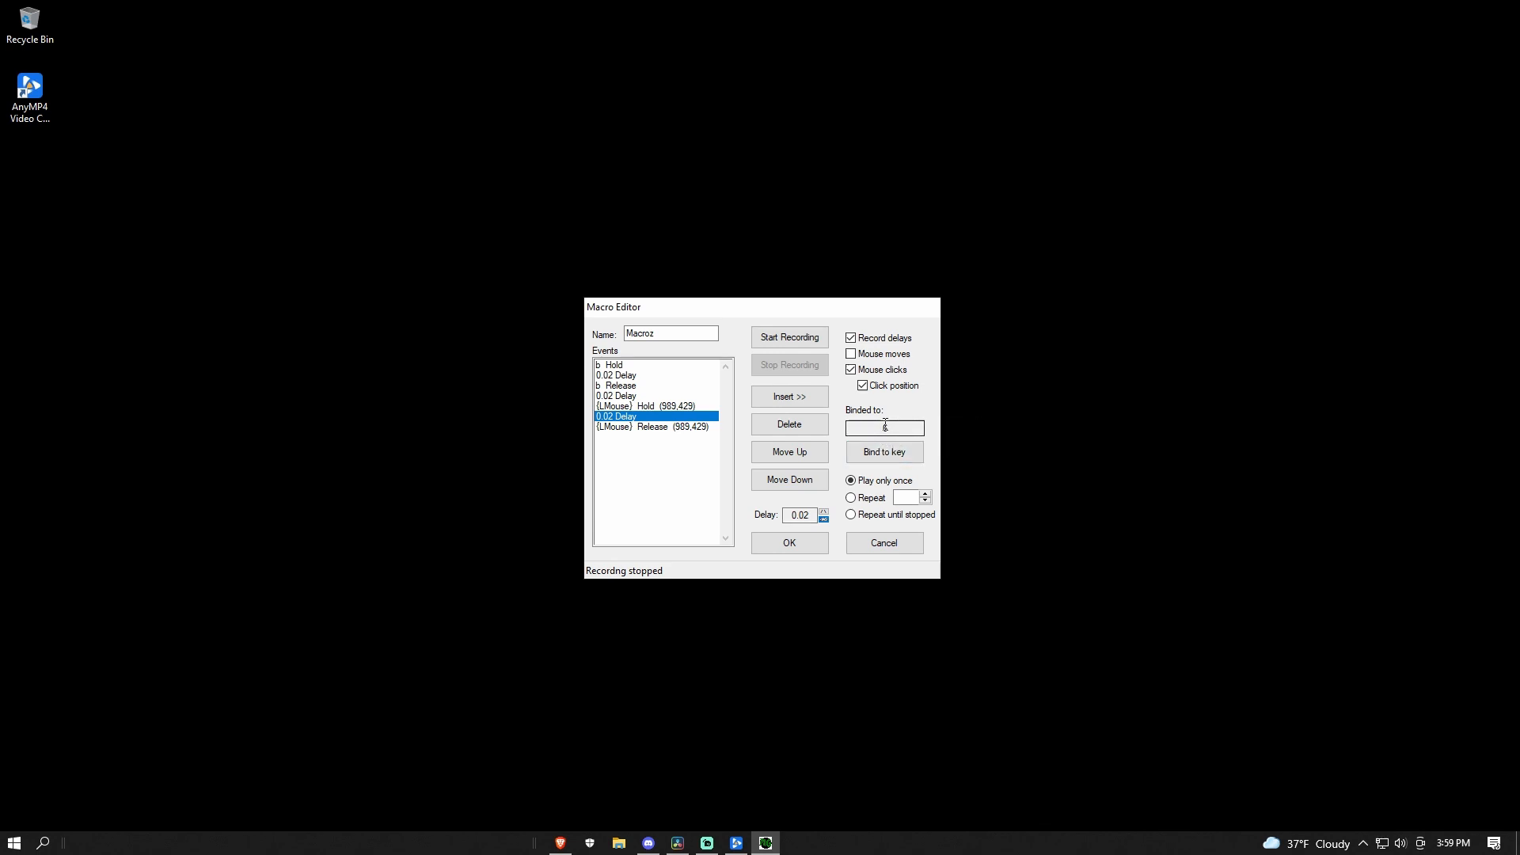
Bind the Macroz macro to key 6, keep Play only once, and save it
{"action": "type", "text": "6"}
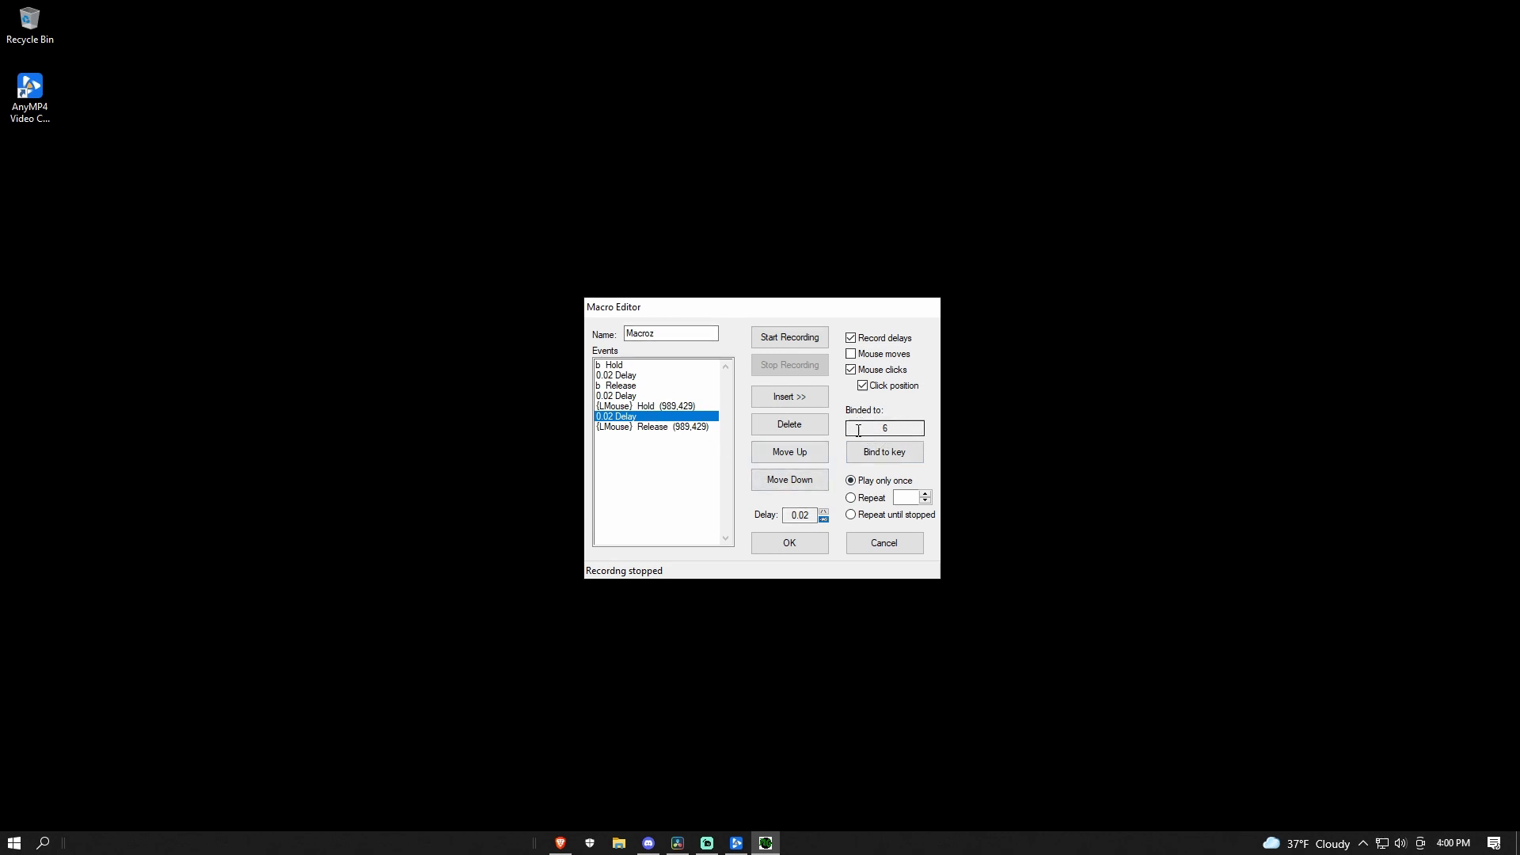
{"action": "left_click", "coordinate": [882, 451]}
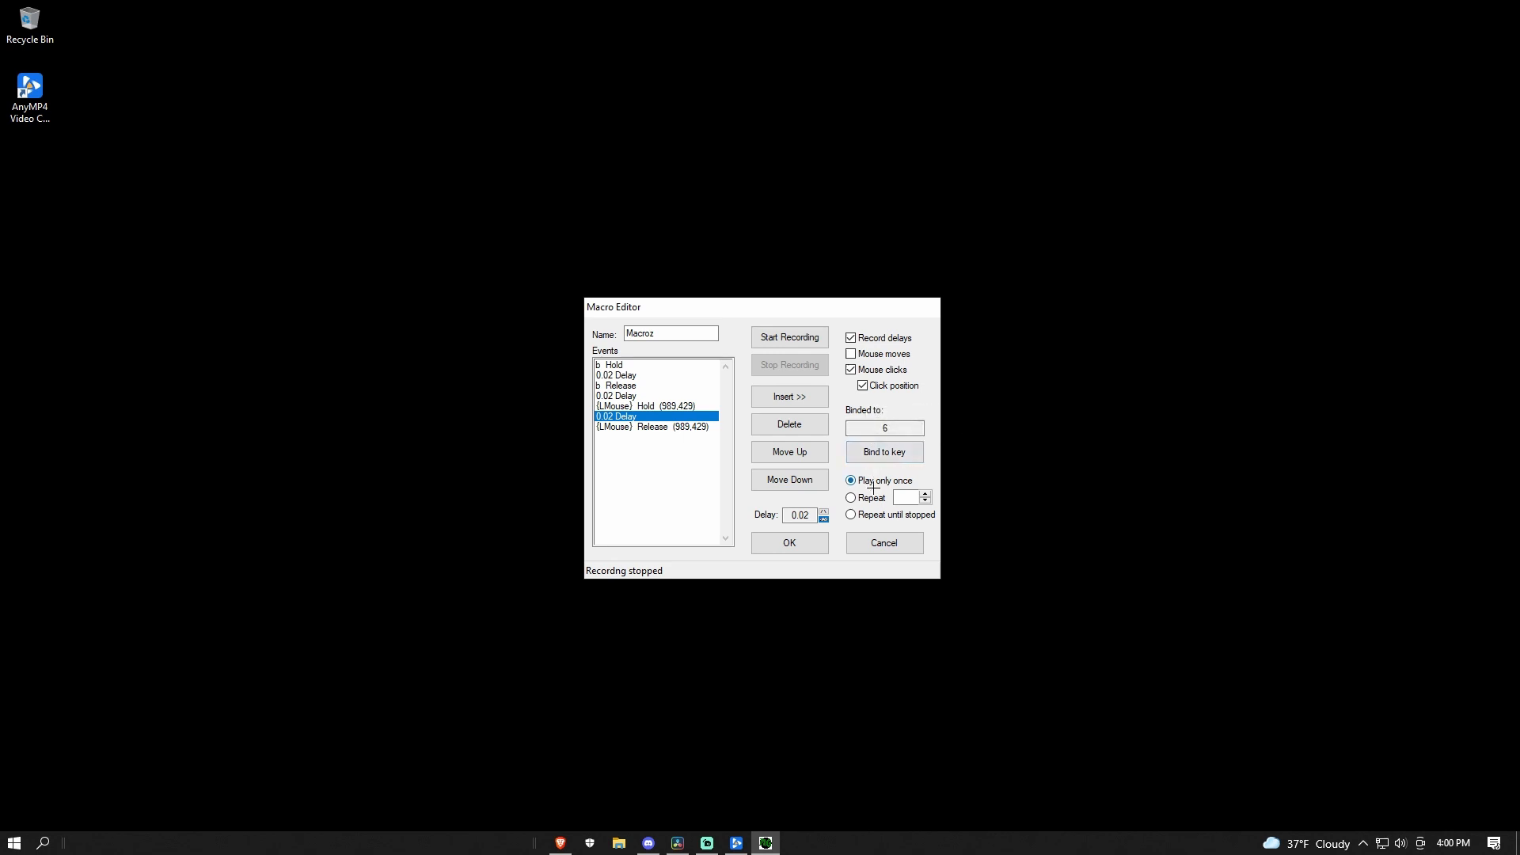
{"action": "left_click", "coordinate": [788, 541]}
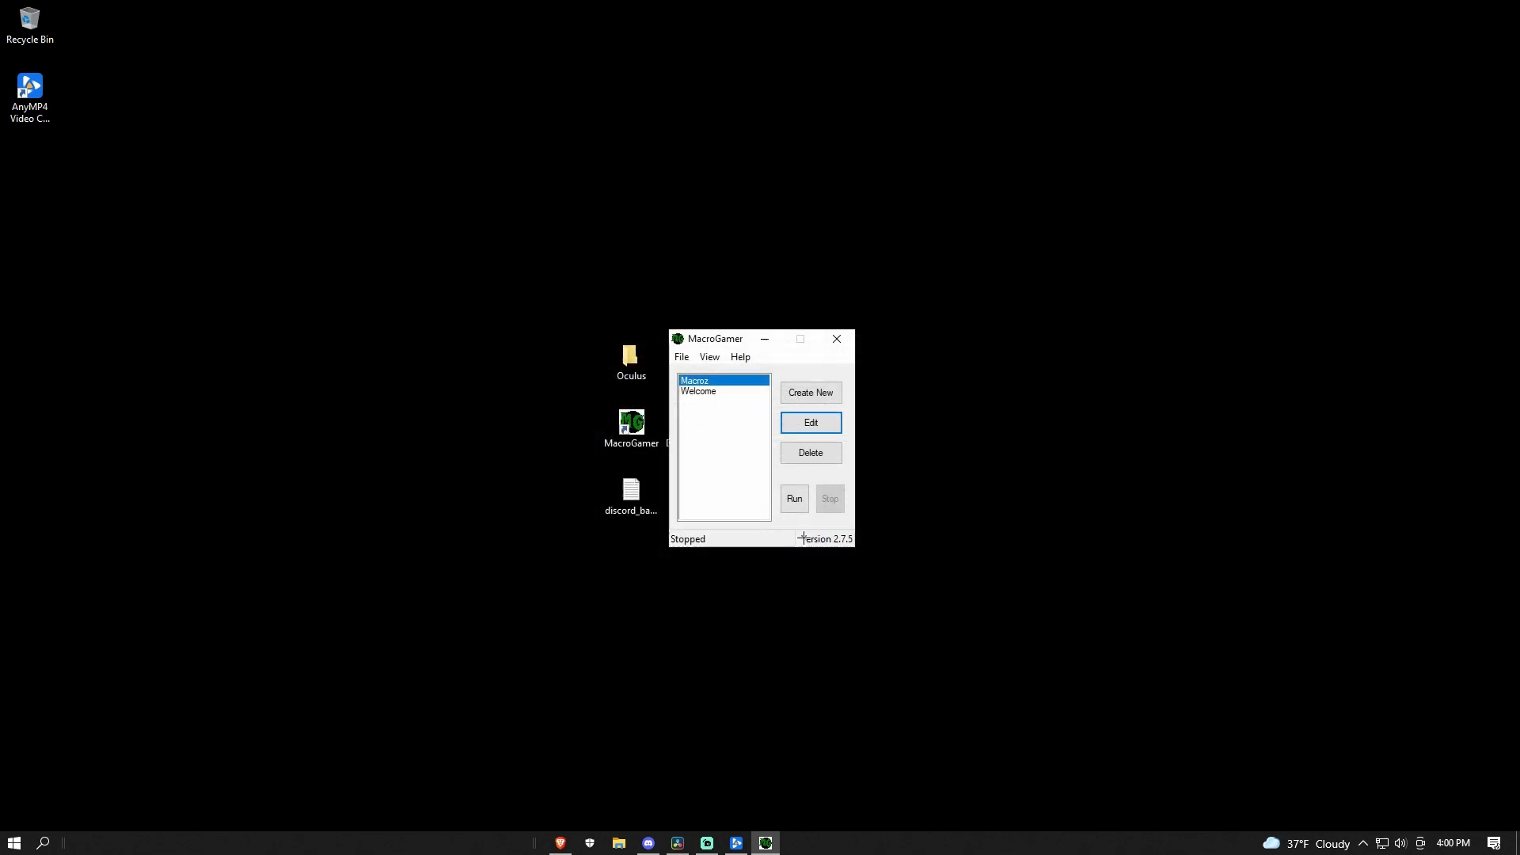
Select Macroz in the macro list and run it so its status reads Running
{"action": "left_click", "coordinate": [698, 391]}
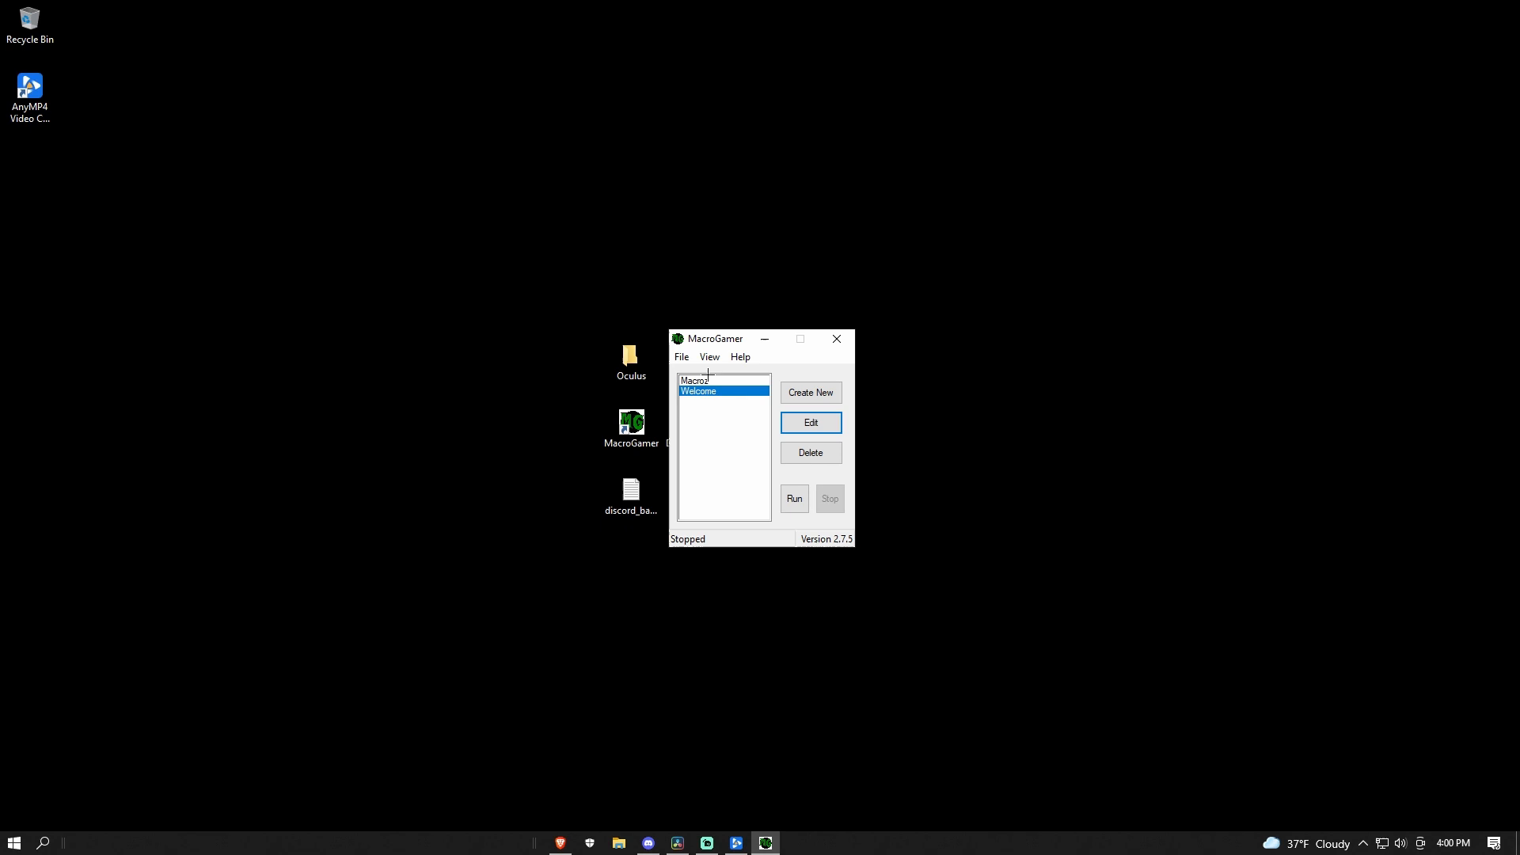
{"action": "left_click", "coordinate": [693, 378]}
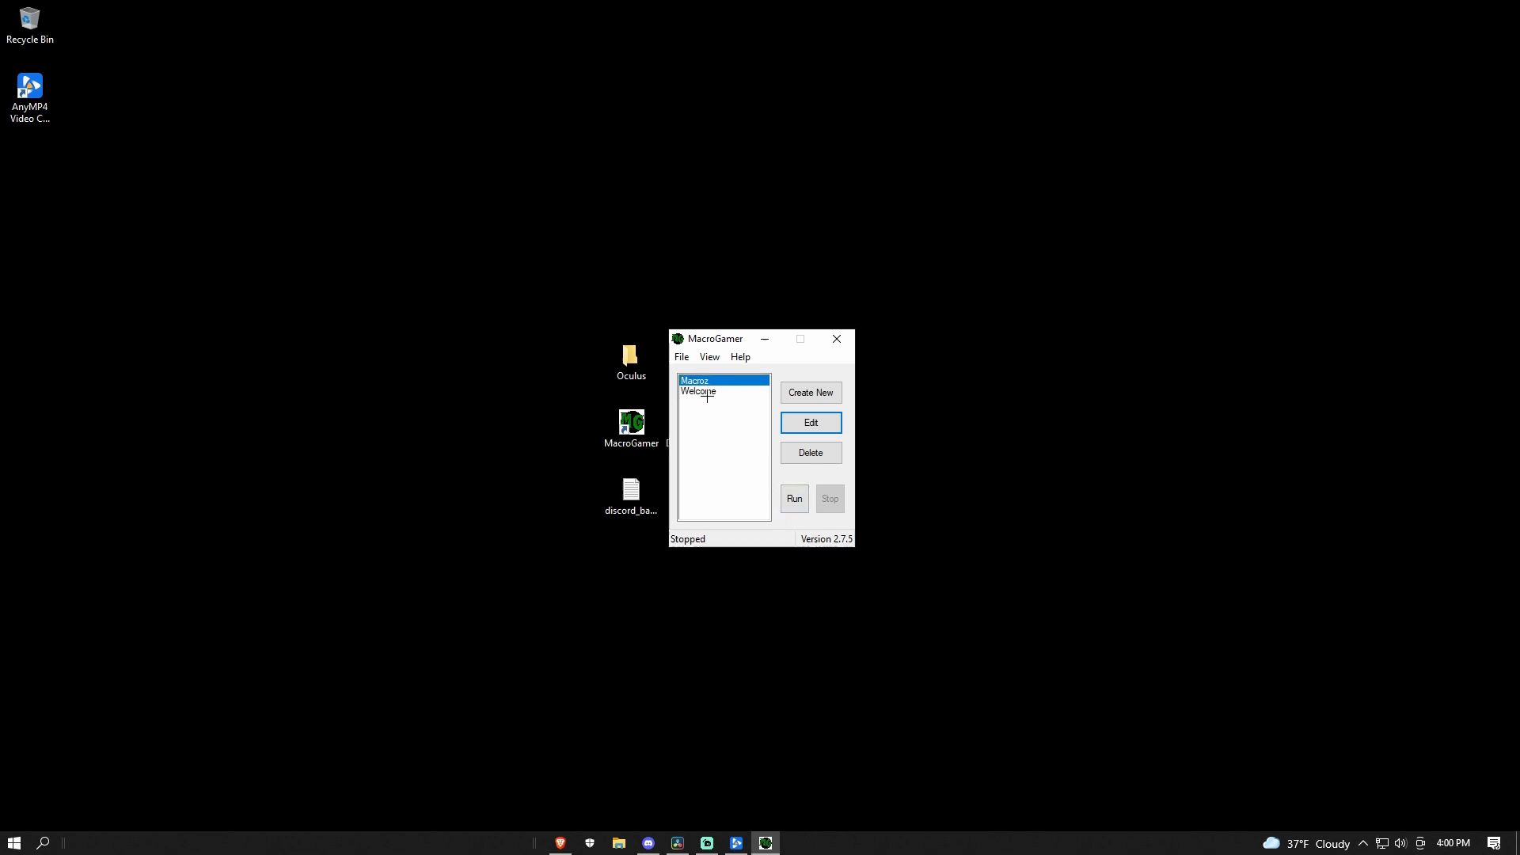
{"action": "mouse_move", "coordinate": [779, 473]}
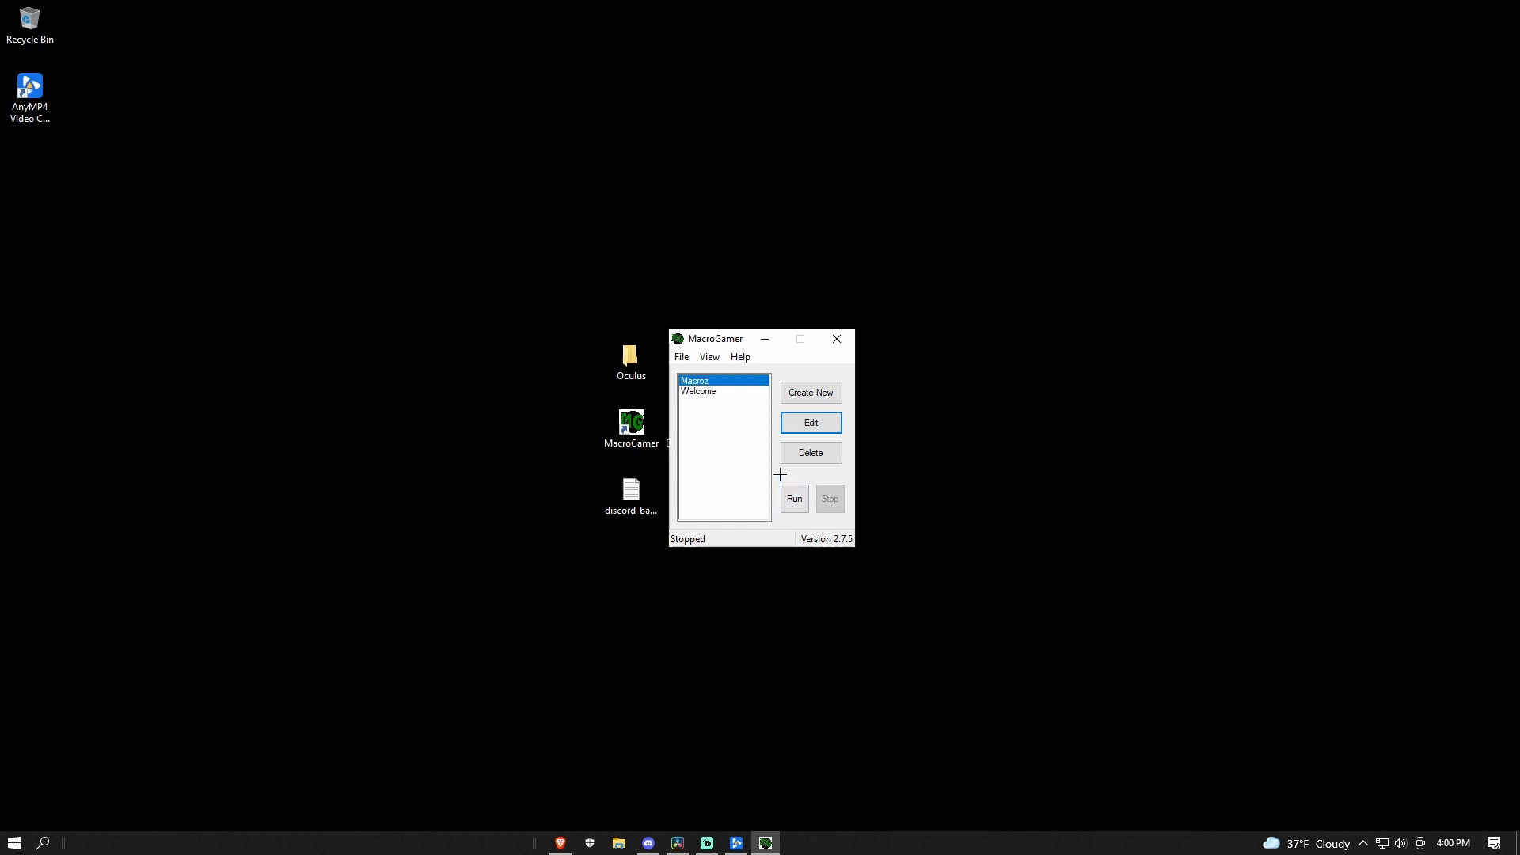
{"action": "mouse_move", "coordinate": [775, 470]}
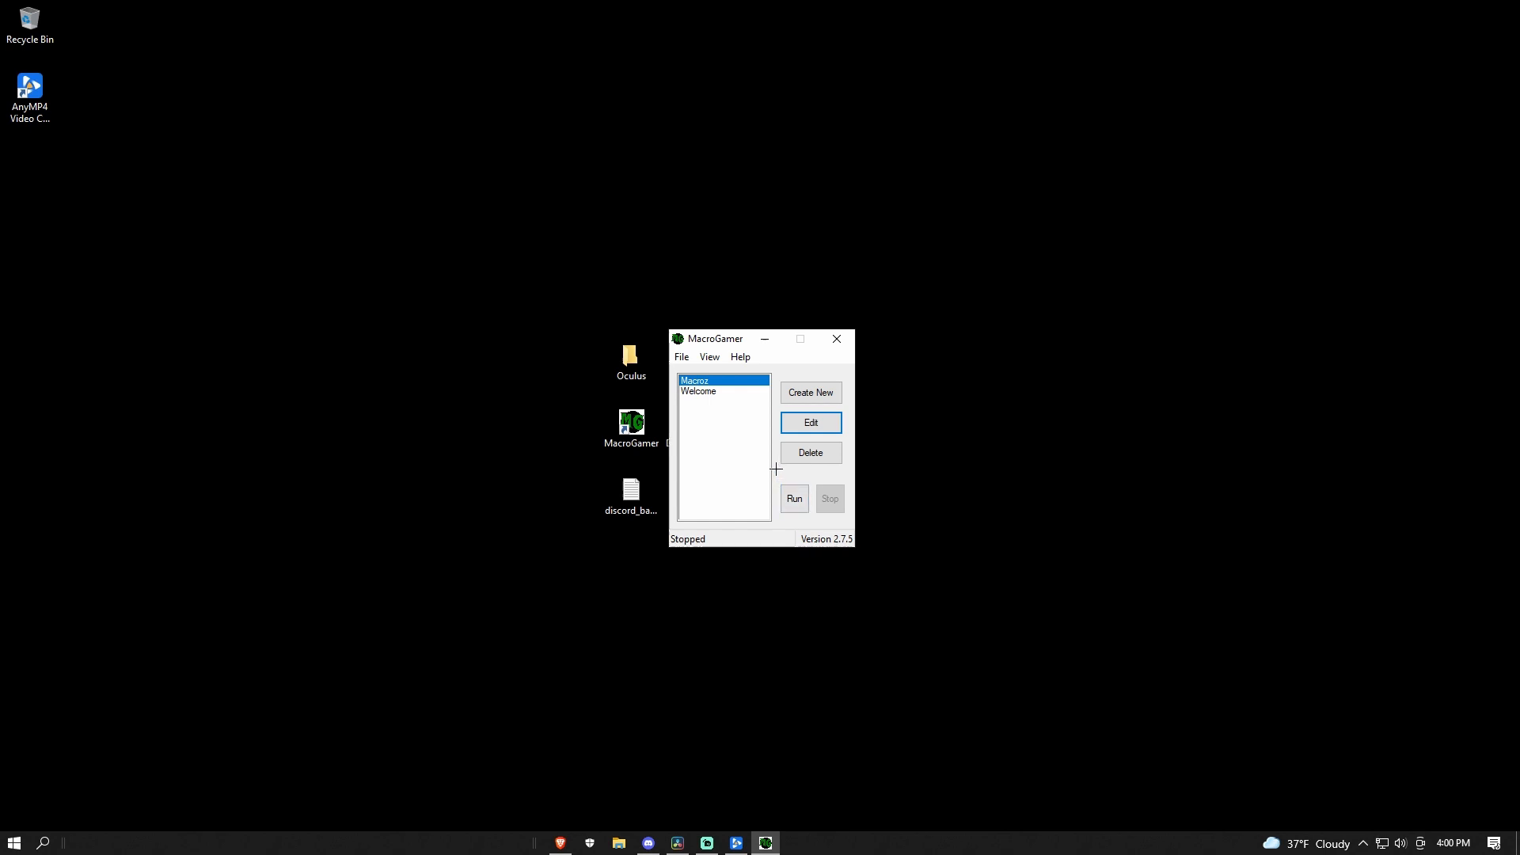
{"action": "mouse_move", "coordinate": [766, 484]}
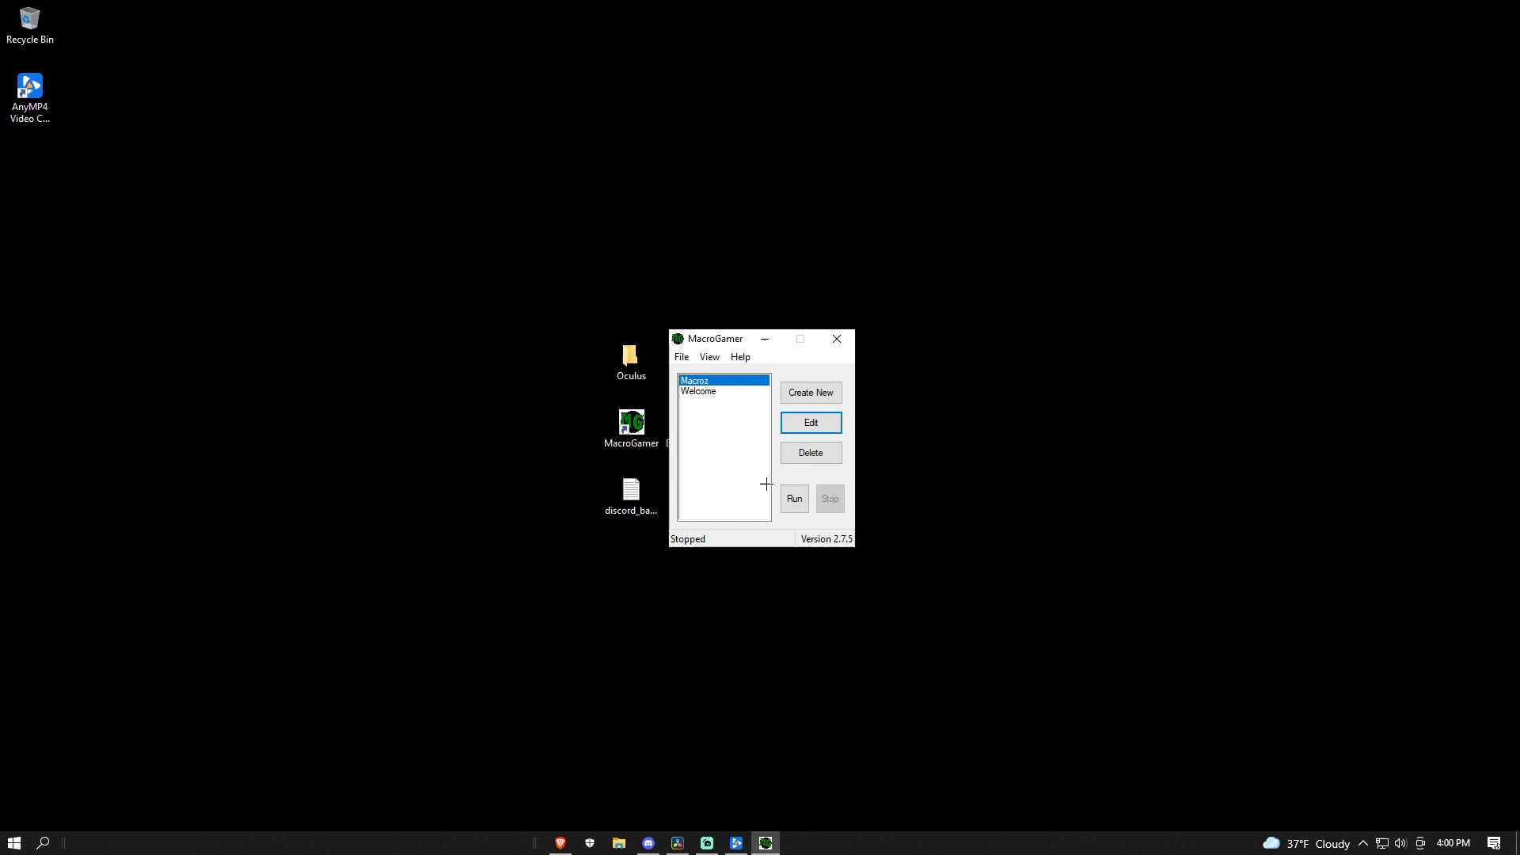
{"action": "mouse_move", "coordinate": [783, 465]}
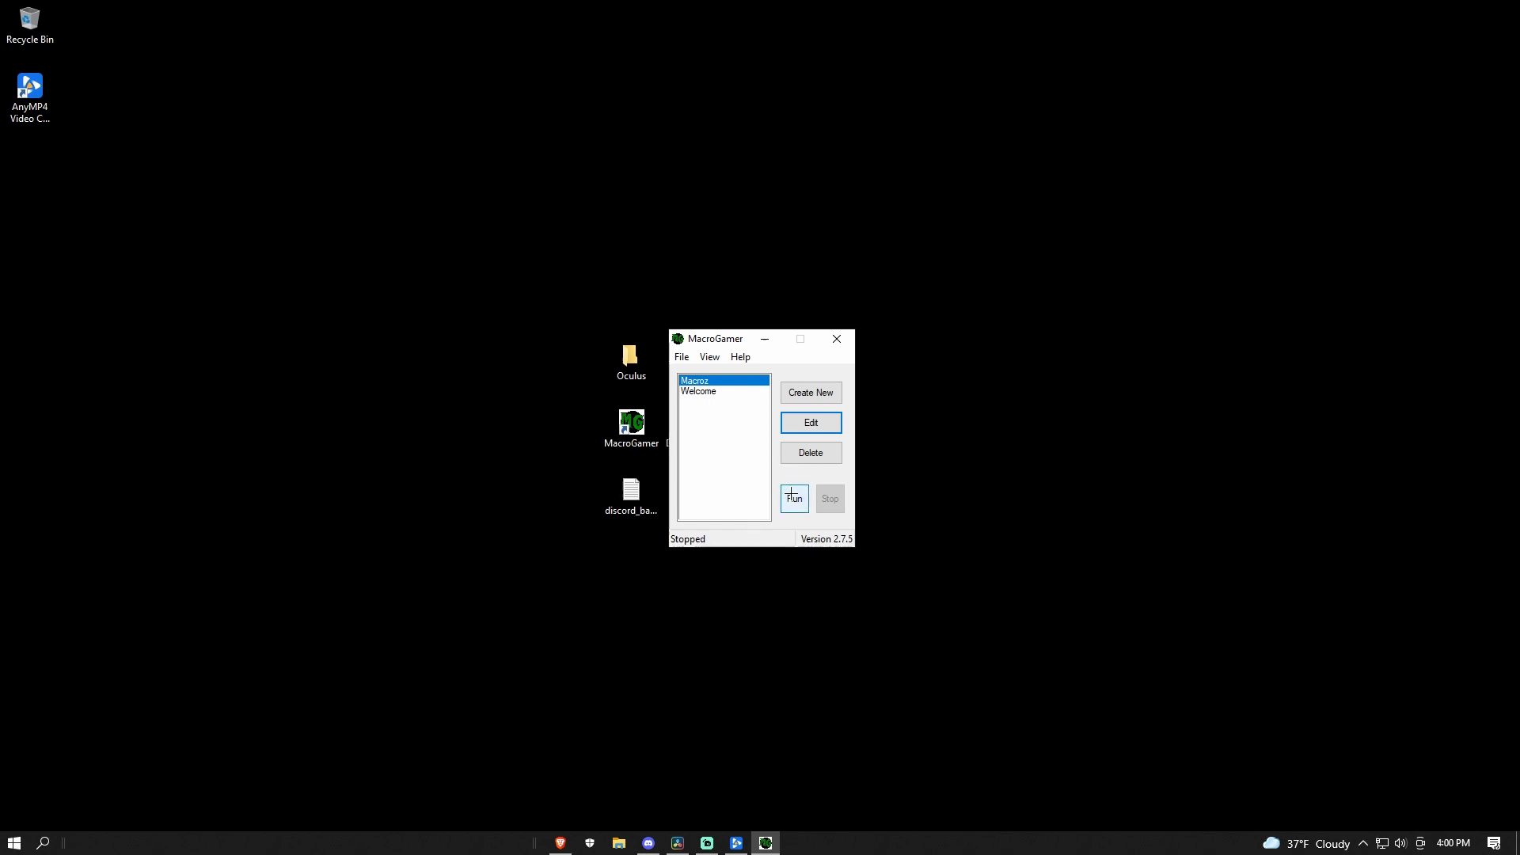
{"action": "left_click", "coordinate": [794, 497]}
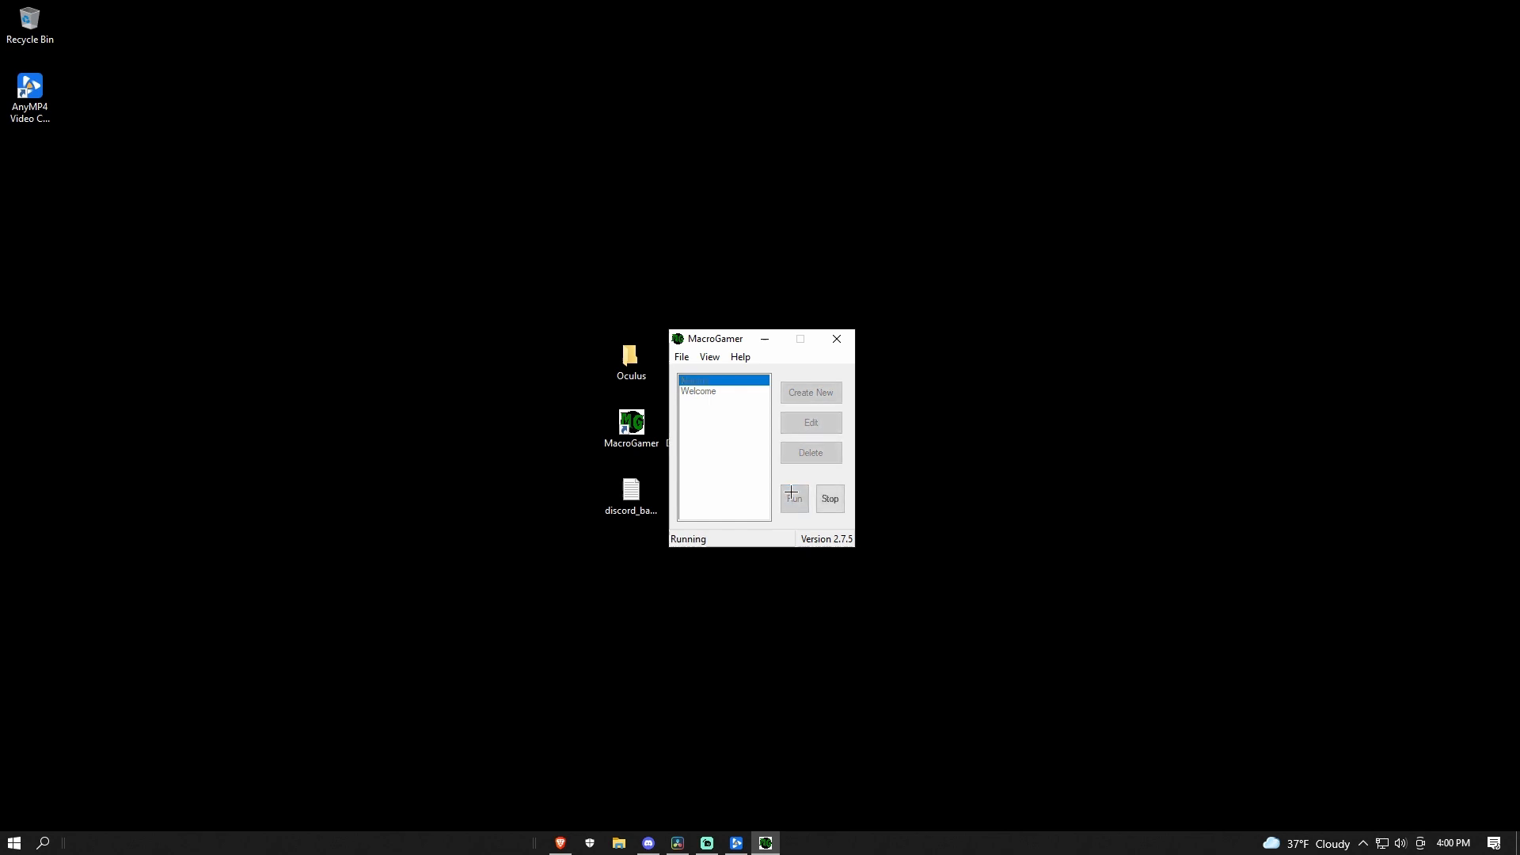
{"action": "mouse_move", "coordinate": [834, 447]}
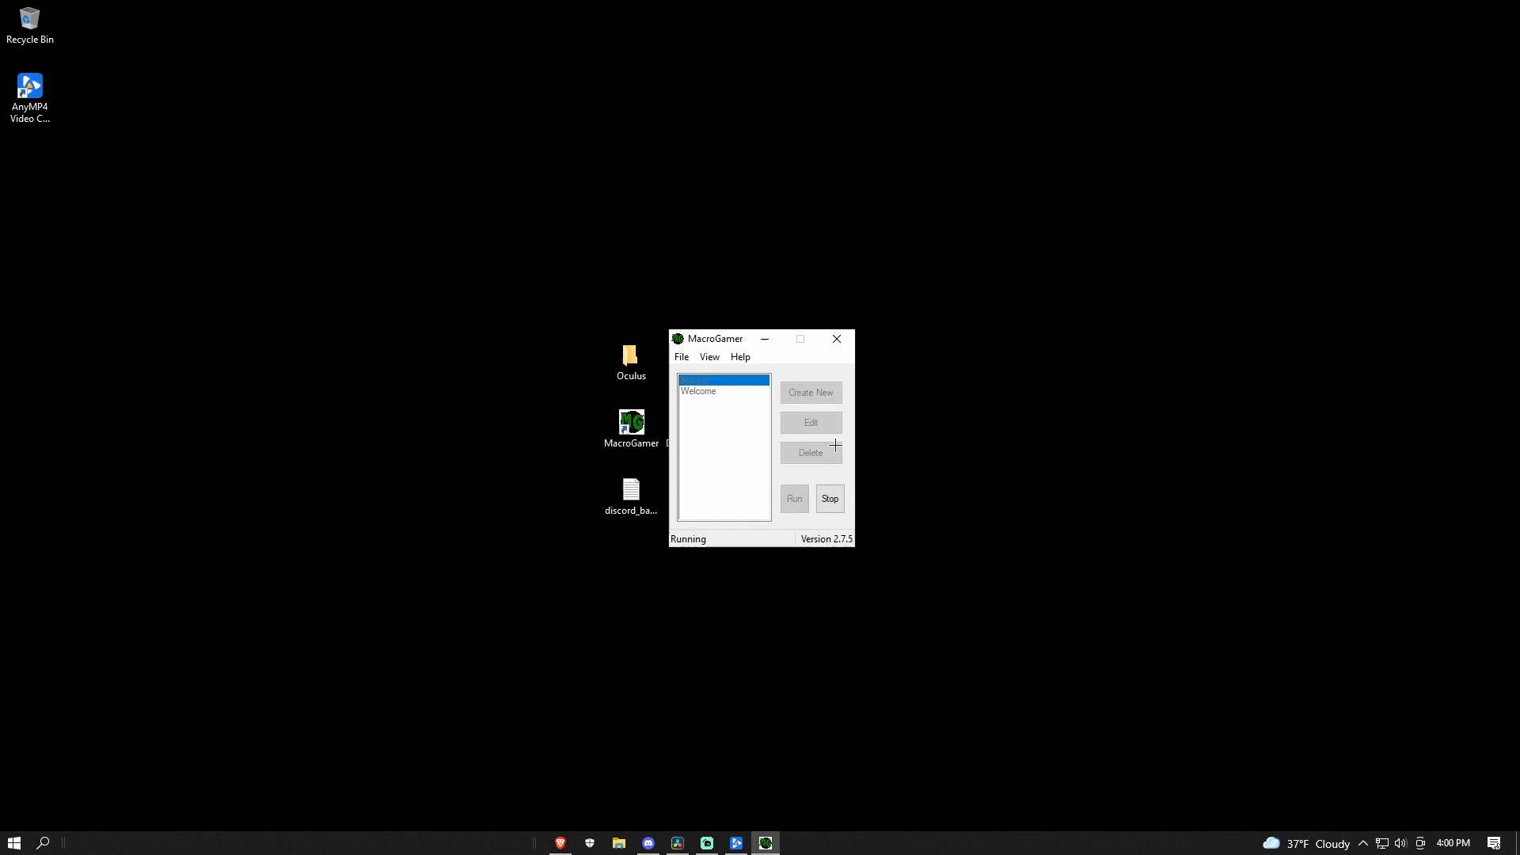
{"action": "mouse_move", "coordinate": [793, 231]}
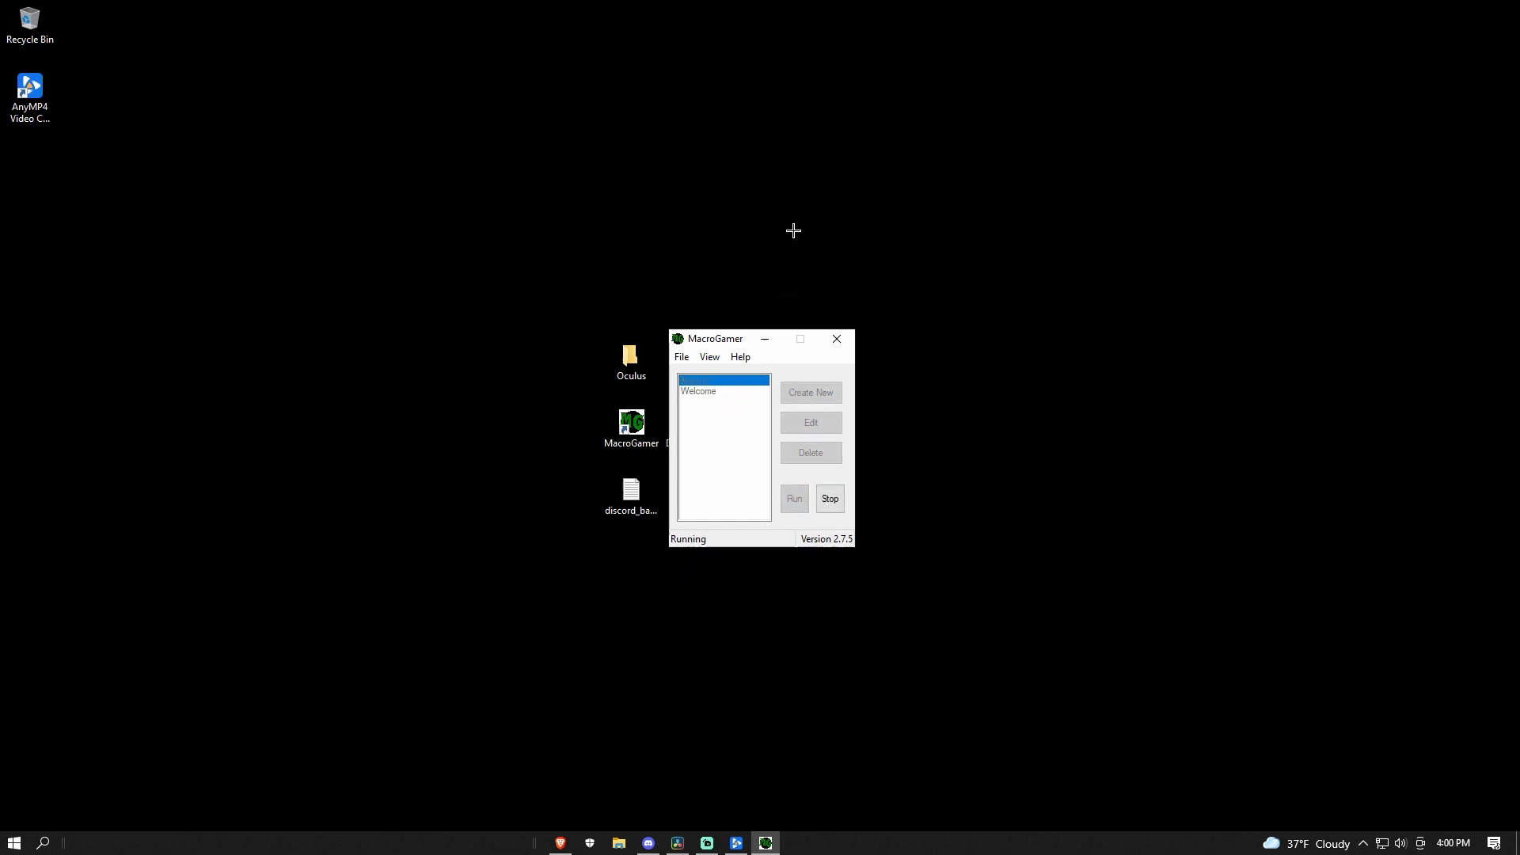